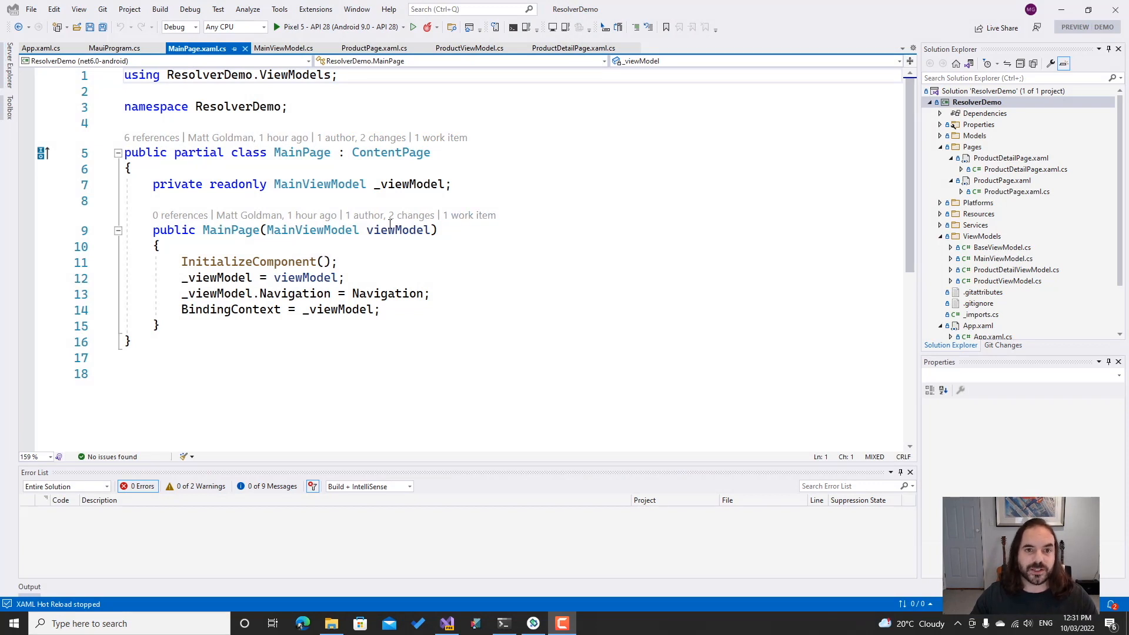
# Review App.xaml.cs, then scroll MauiProgram.cs's manual service, viewmodel and page registrations
pyautogui.click(41, 48)
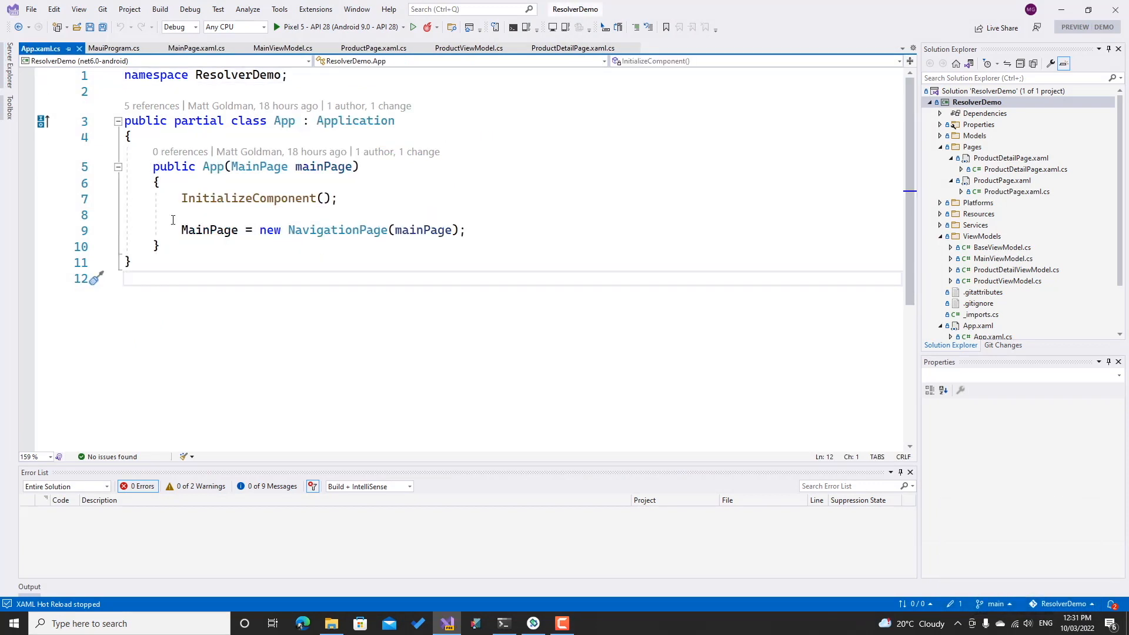
pyautogui.moveTo(259, 167)
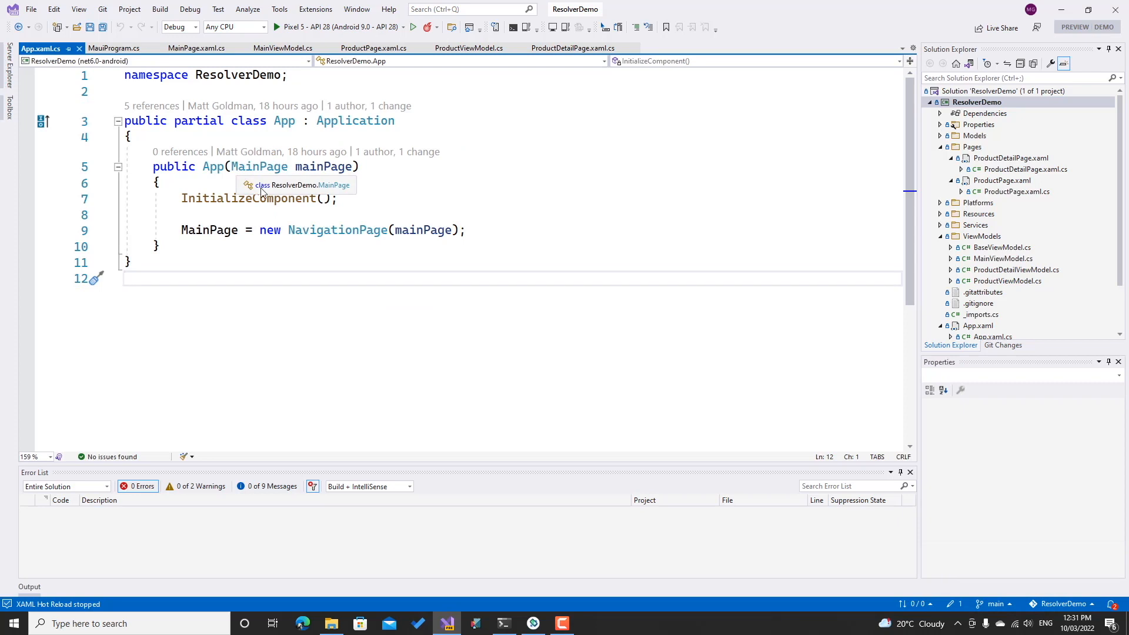
pyautogui.click(114, 48)
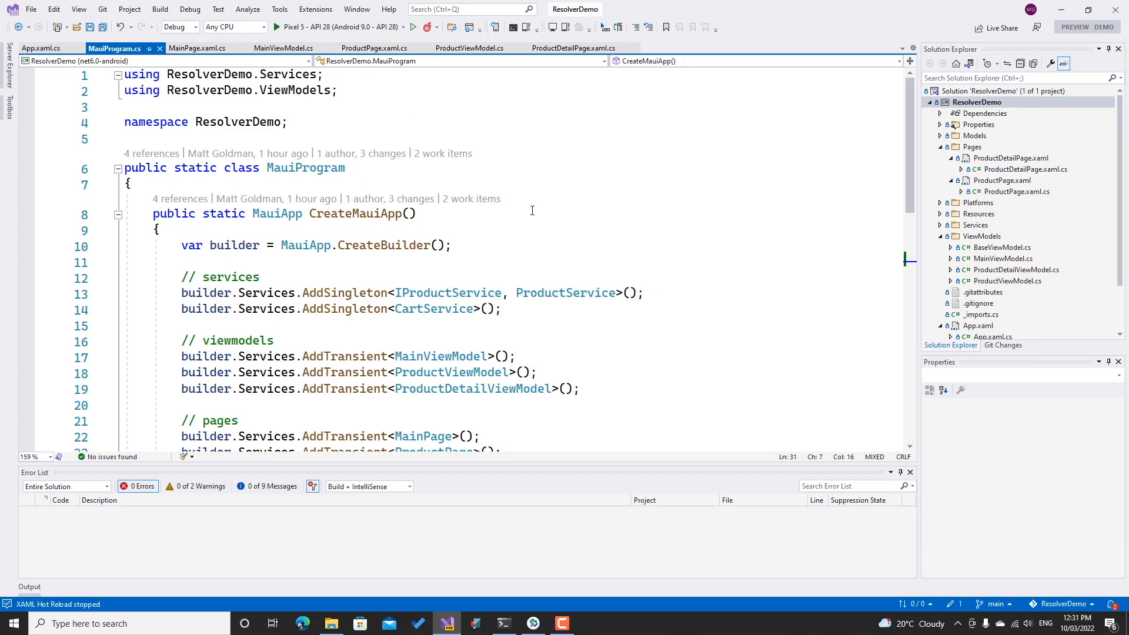
pyautogui.scroll(-3)
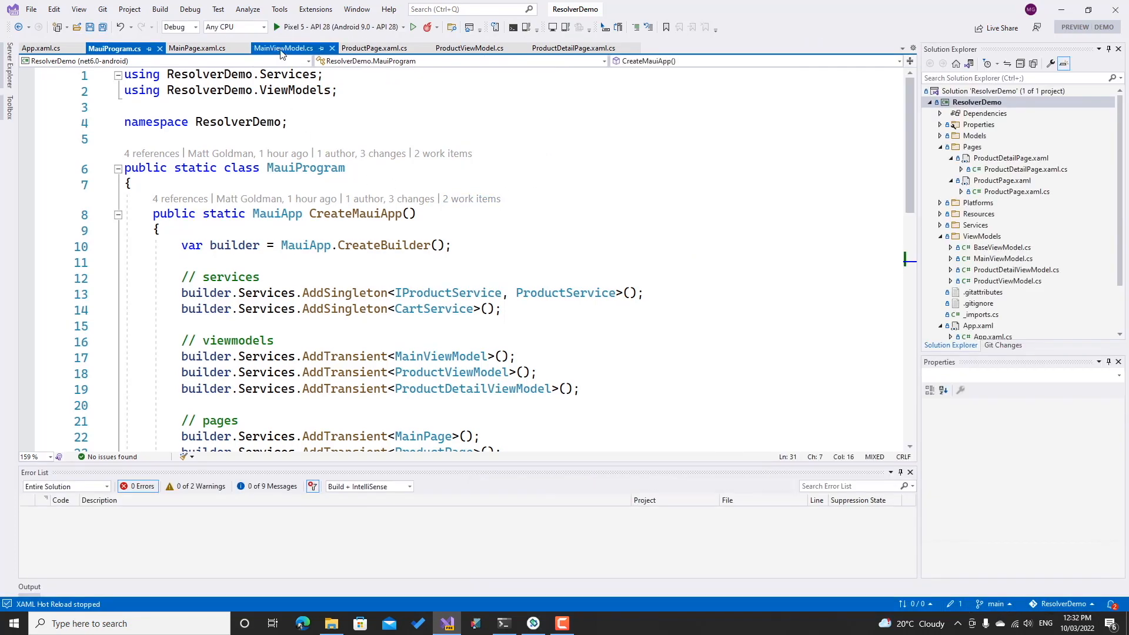
# Add await Navigation.PushAsync(new ProductPage()) in ShowProducts, checking ProductPage's constructor
pyautogui.click(283, 48)
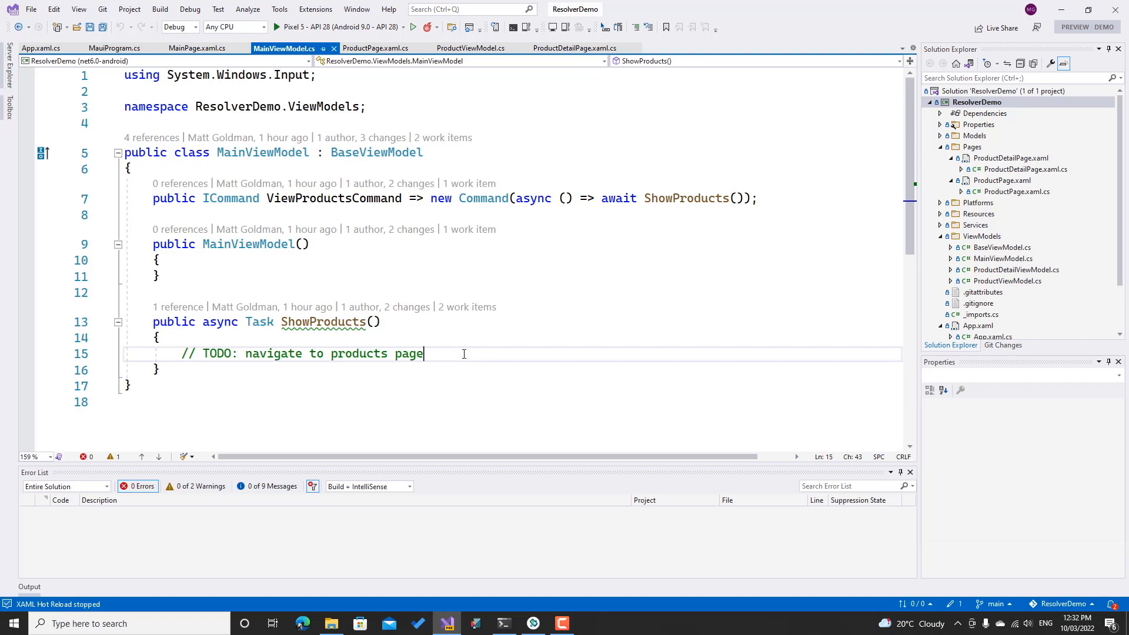
pyautogui.write('await N')
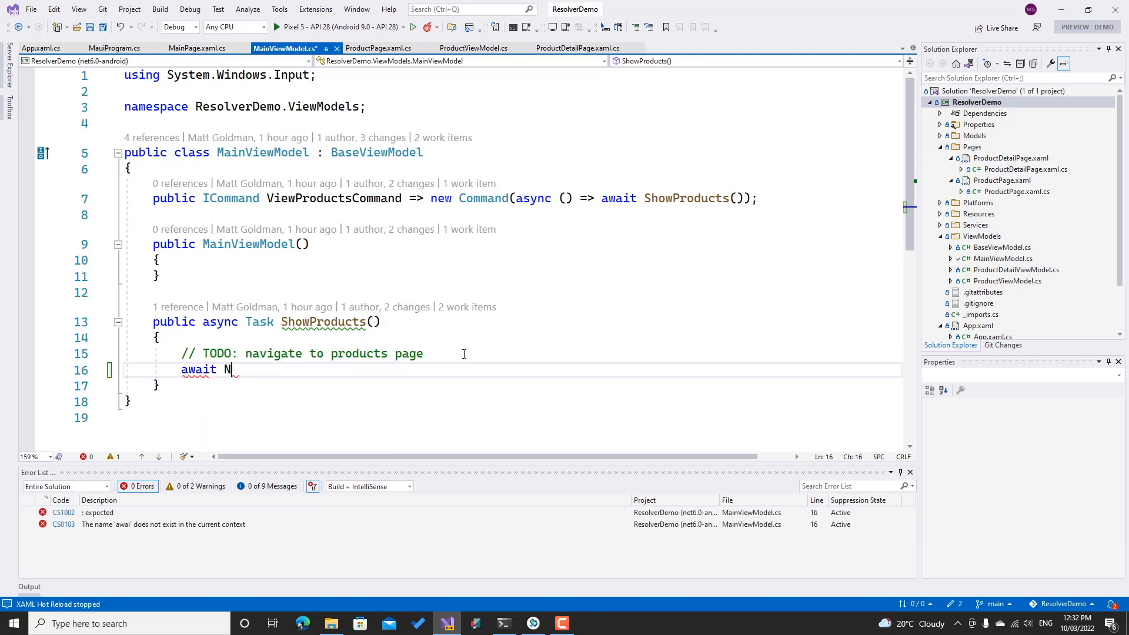
pyautogui.write('avigation.')
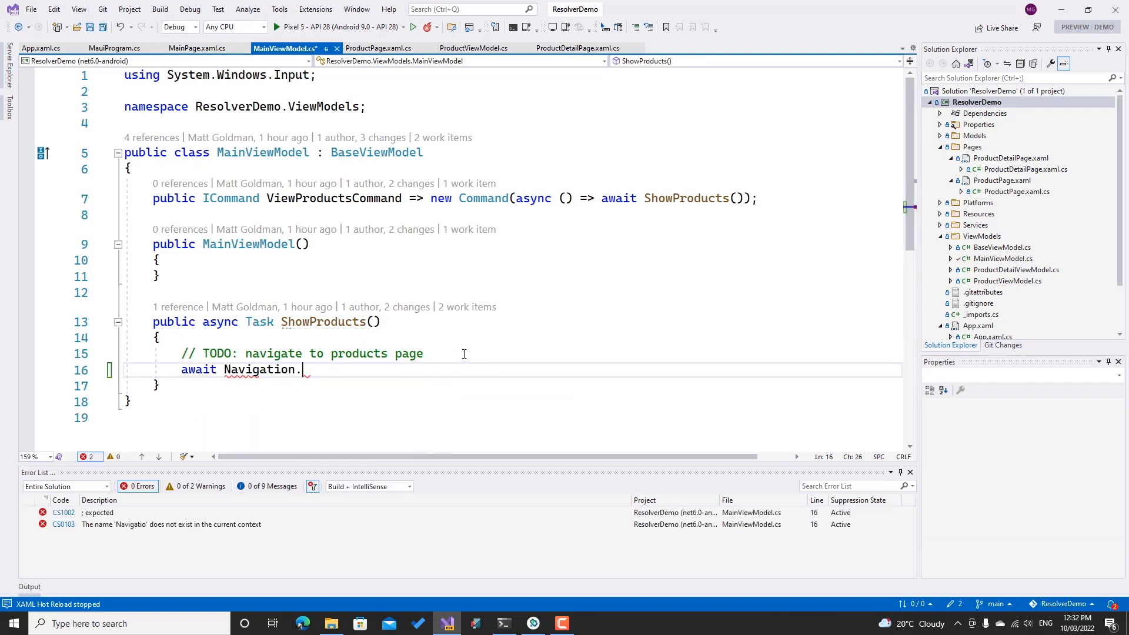
pyautogui.write('PushAsync')
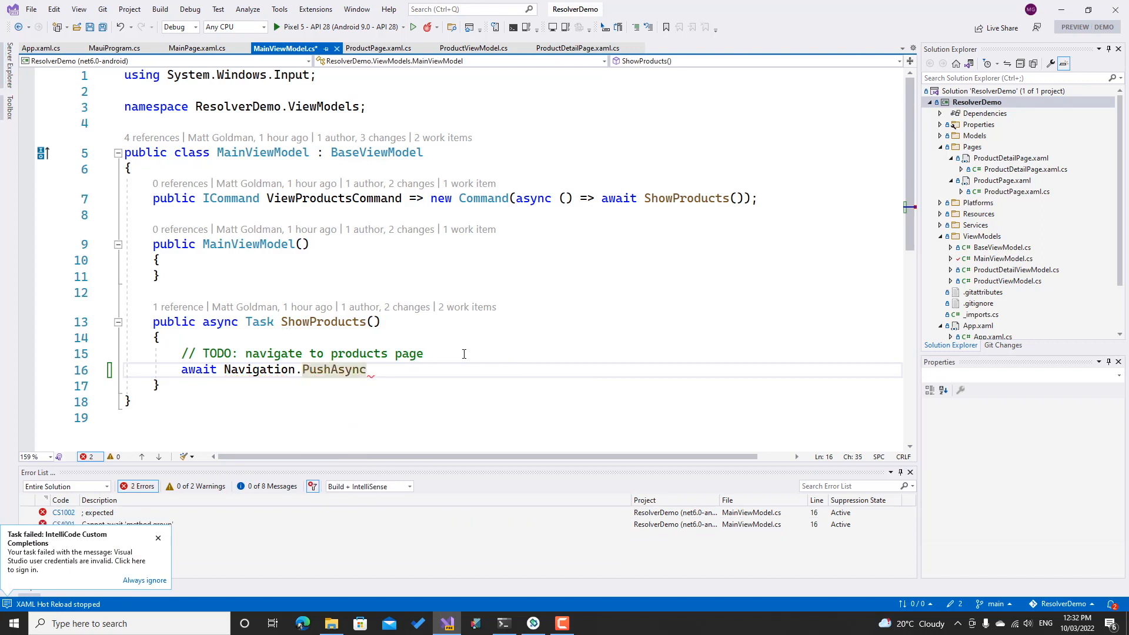
pyautogui.write('(new P')
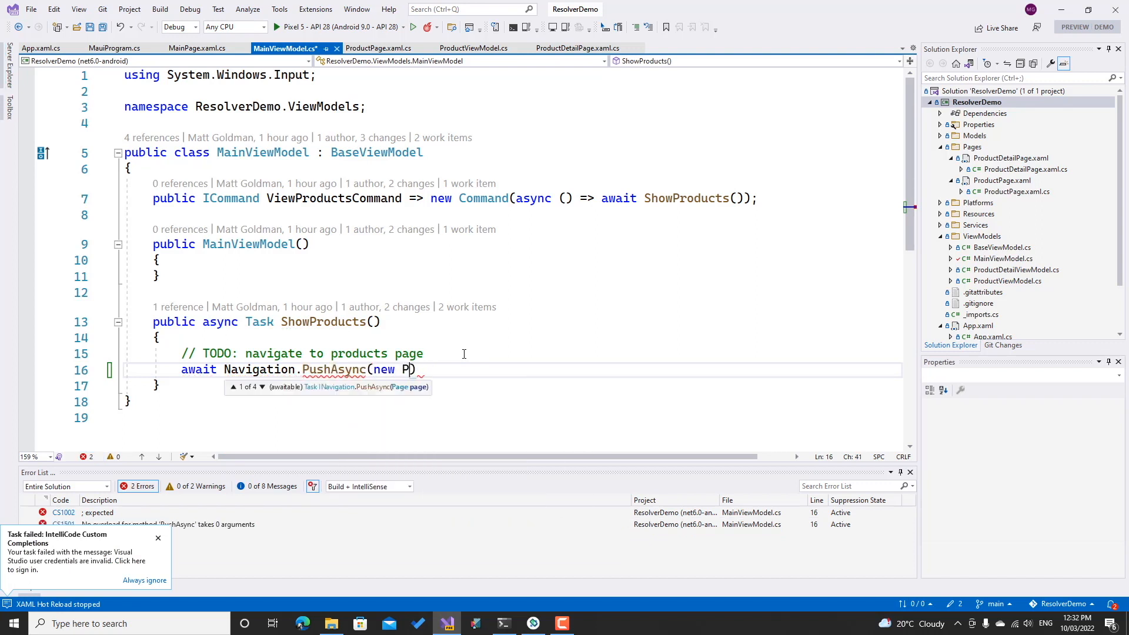
pyautogui.write('roductPage')
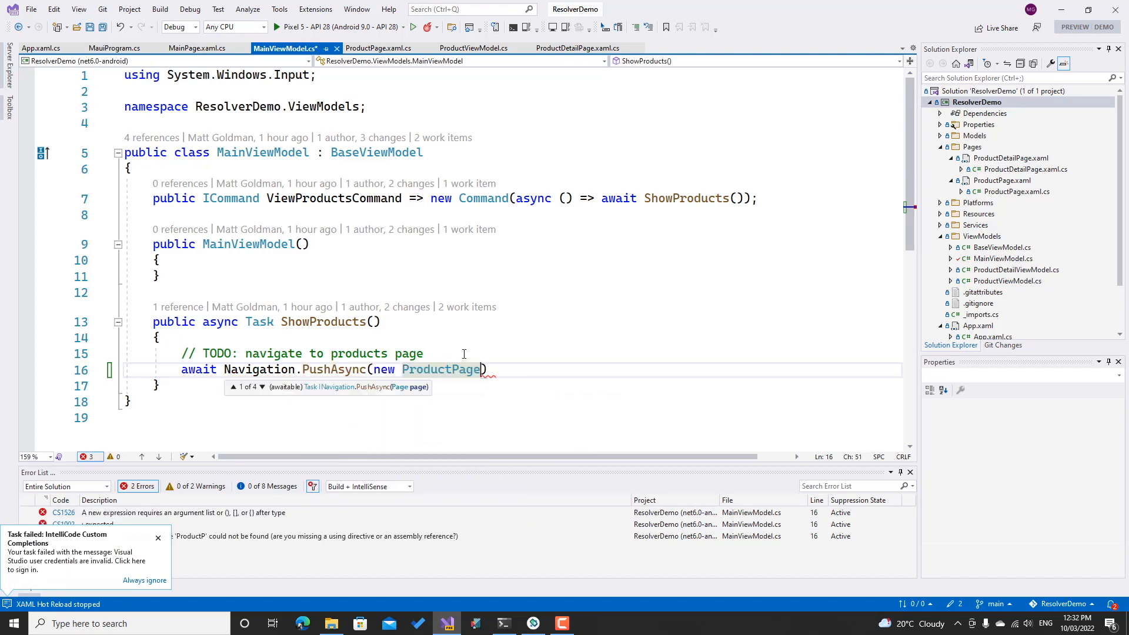
pyautogui.write('()')
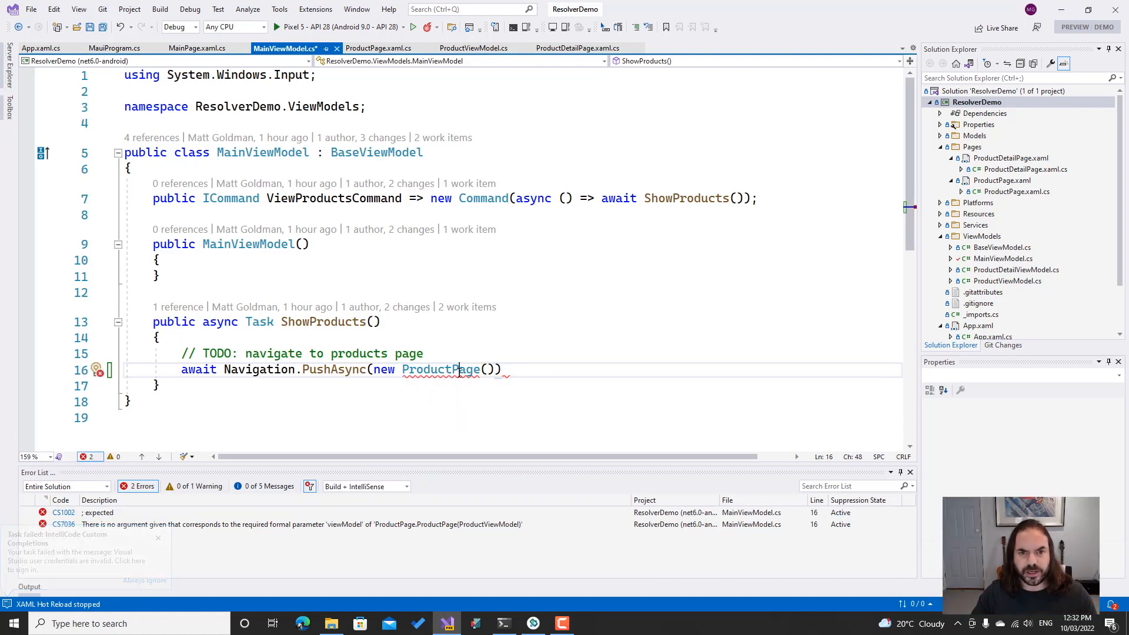
pyautogui.click(378, 47)
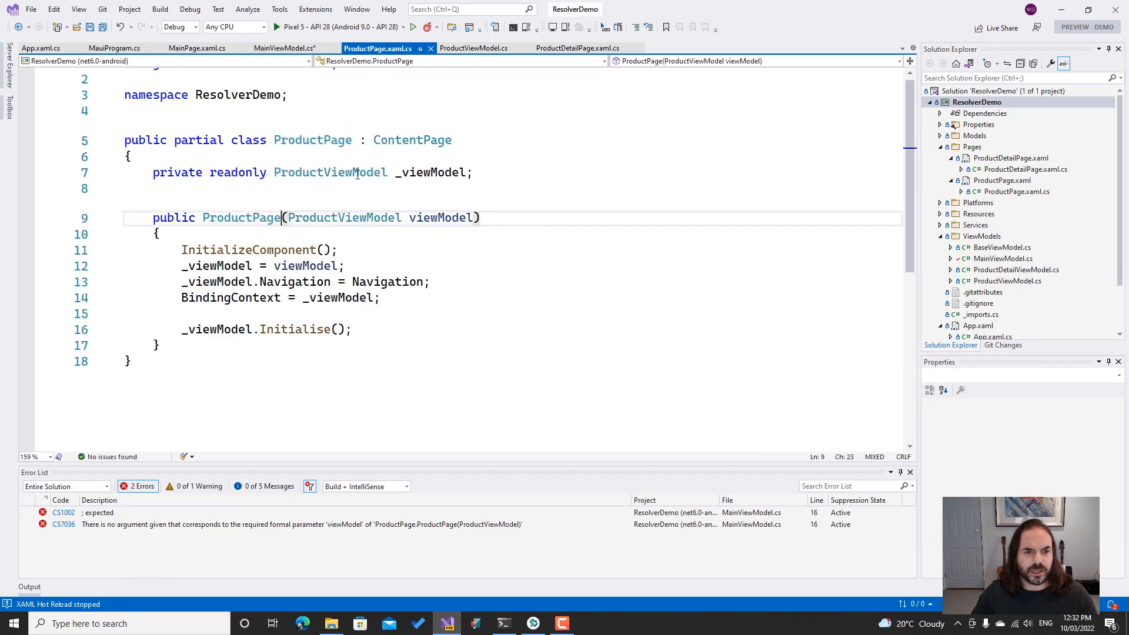
pyautogui.click(285, 48)
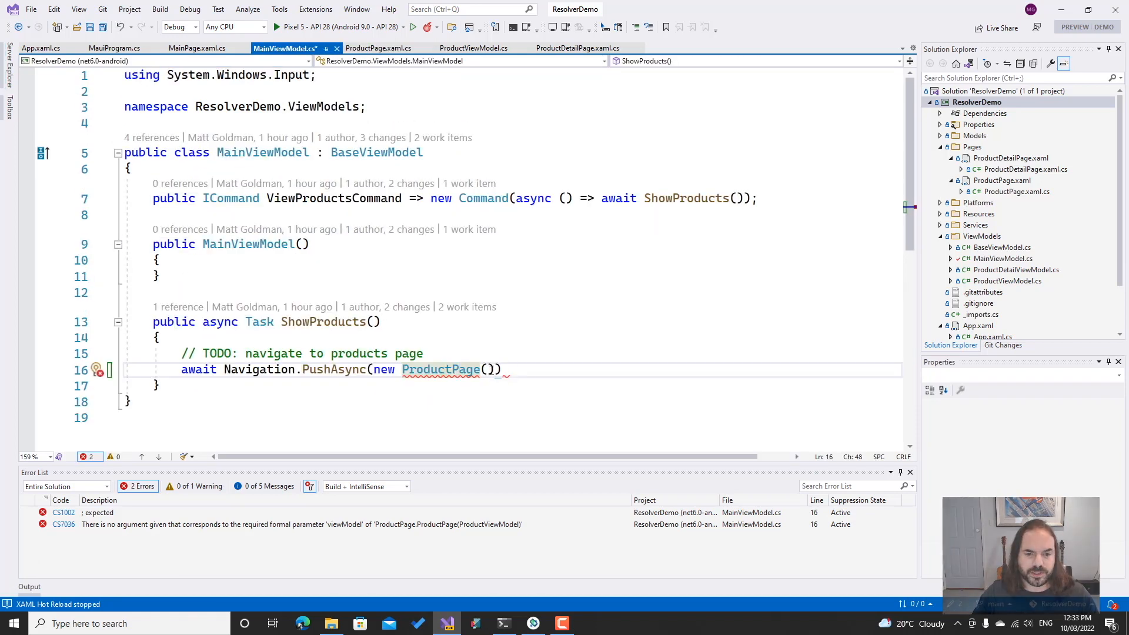
# Pass a new ProductViewModel() to ProductPage and compare with MauiProgram's registrations
pyautogui.write('new')
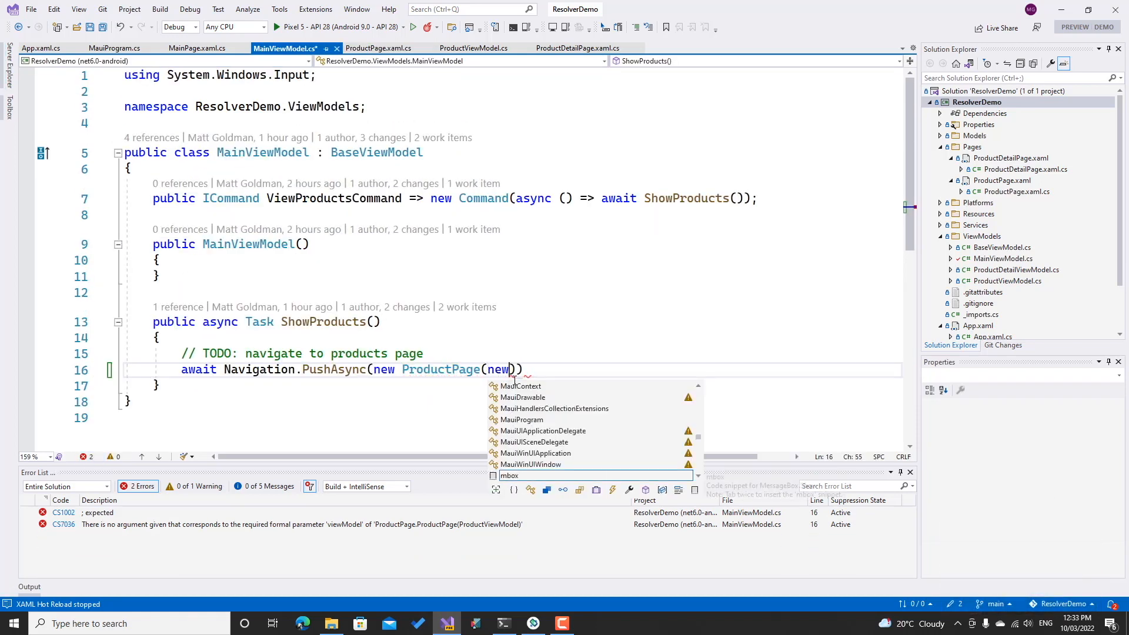
pyautogui.write('ProductViewModel')
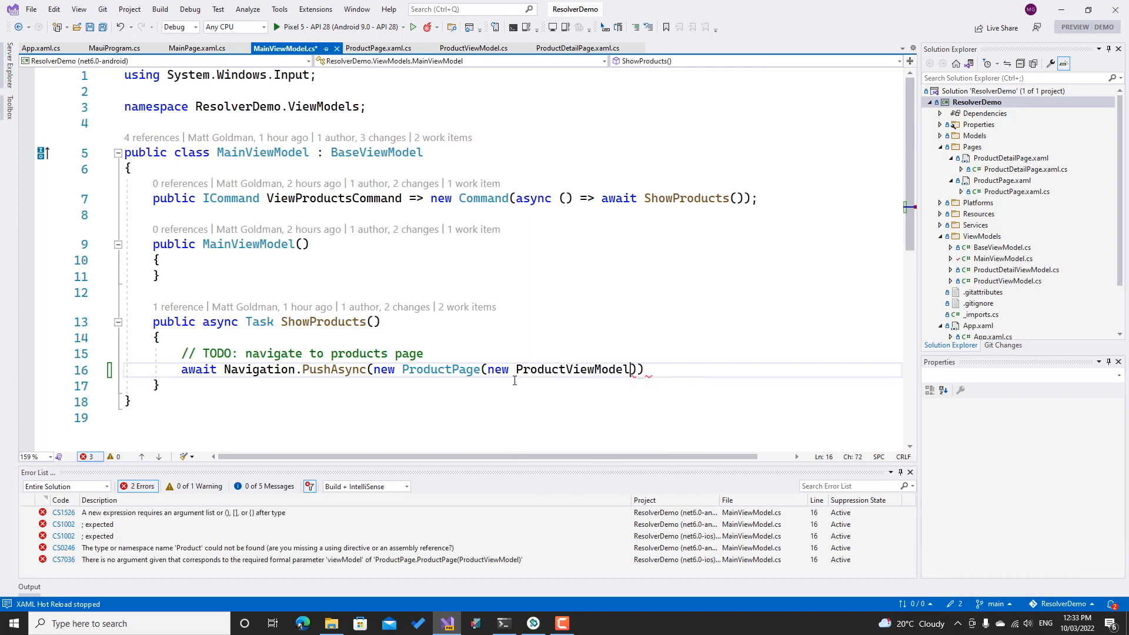
pyautogui.write('()')
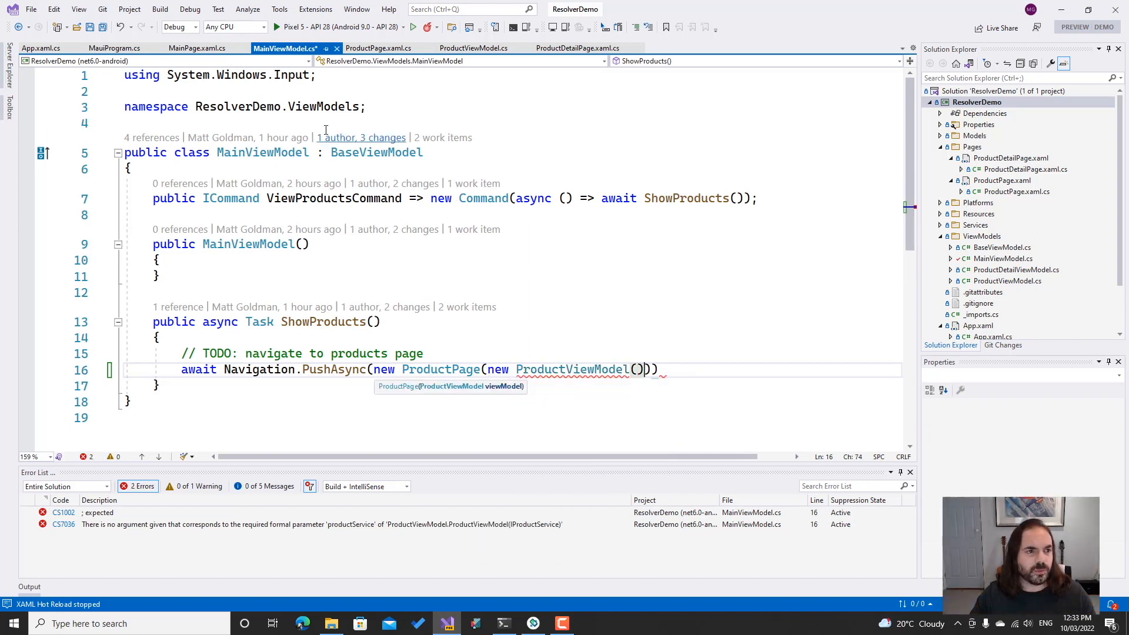
pyautogui.click(113, 49)
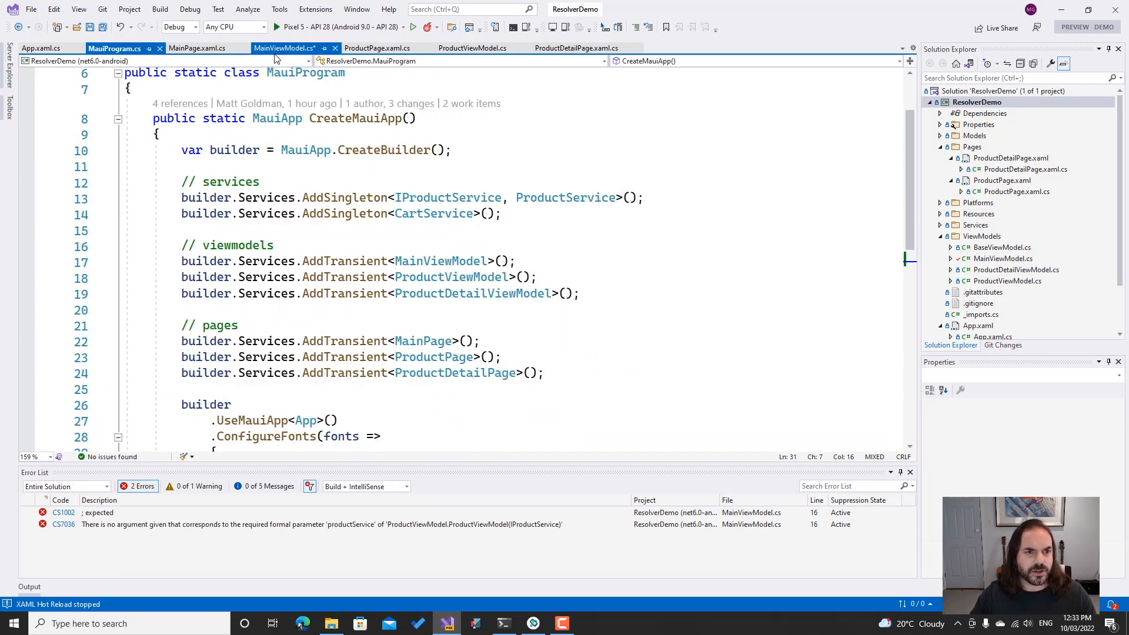
pyautogui.click(285, 48)
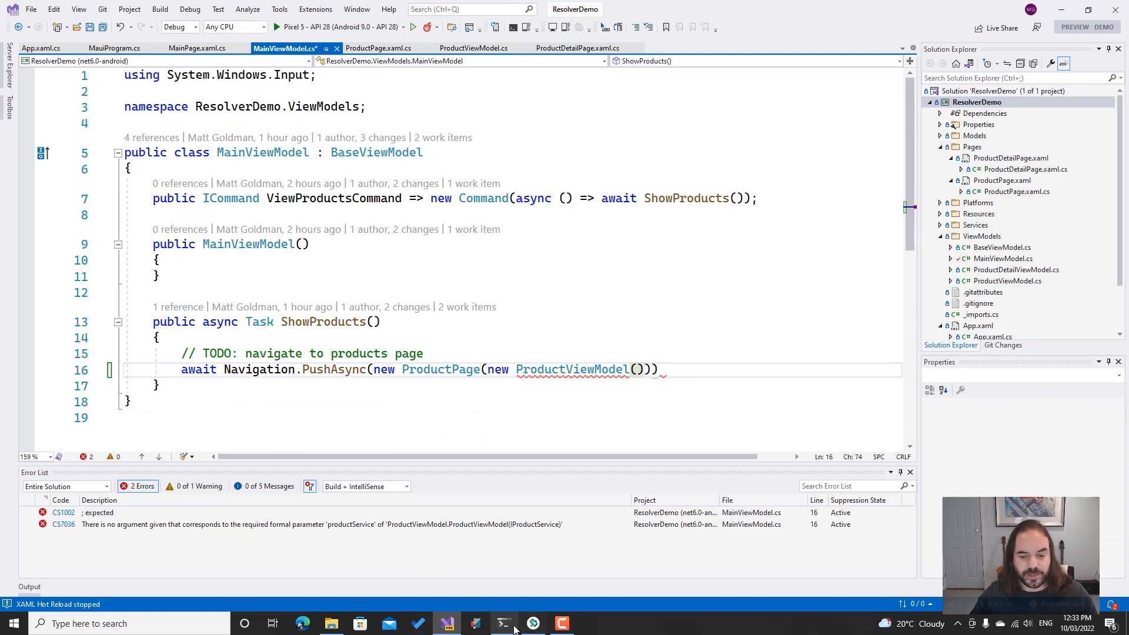
# Enter dotnet add package Goldie.MauiPlugin in the PowerShell terminal
pyautogui.click(503, 623)
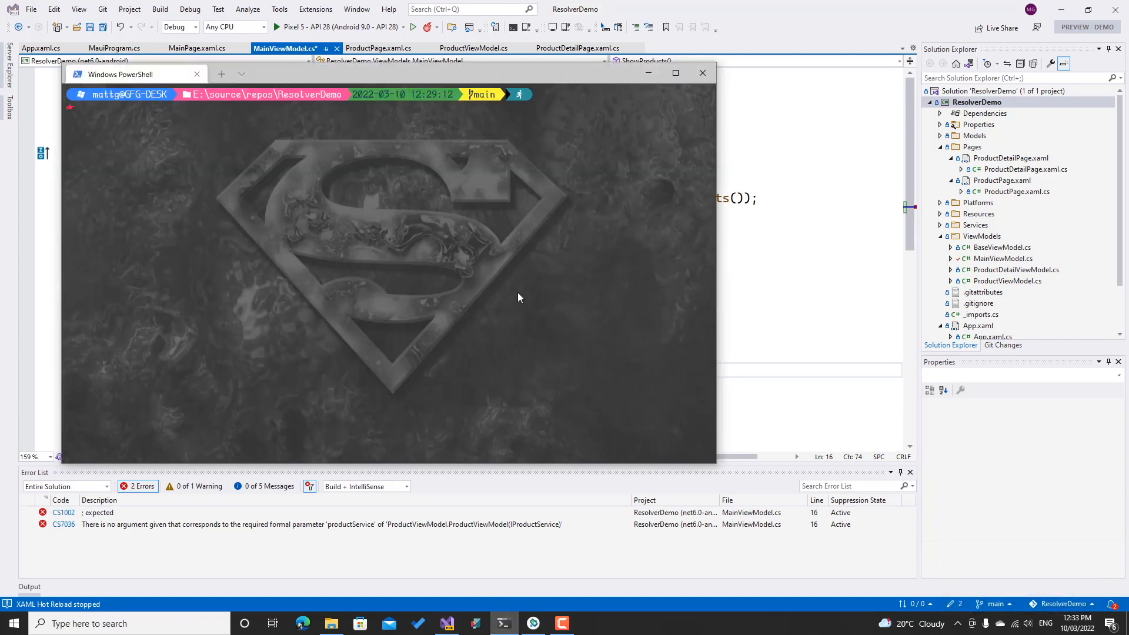
pyautogui.write('dotnet add pack')
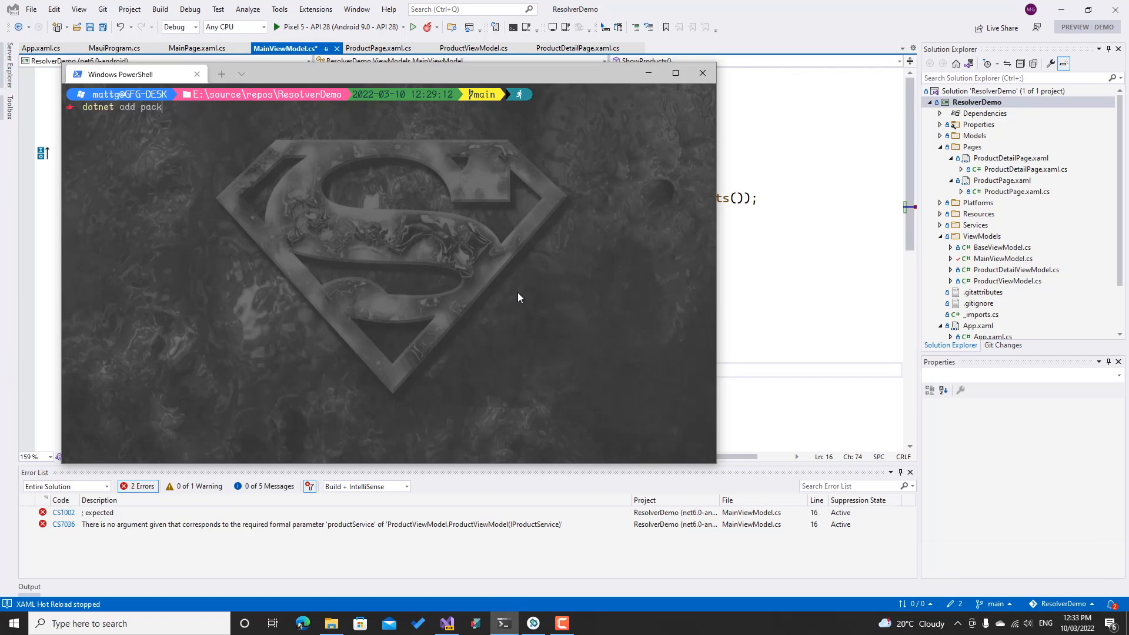
pyautogui.write('age Goldie.')
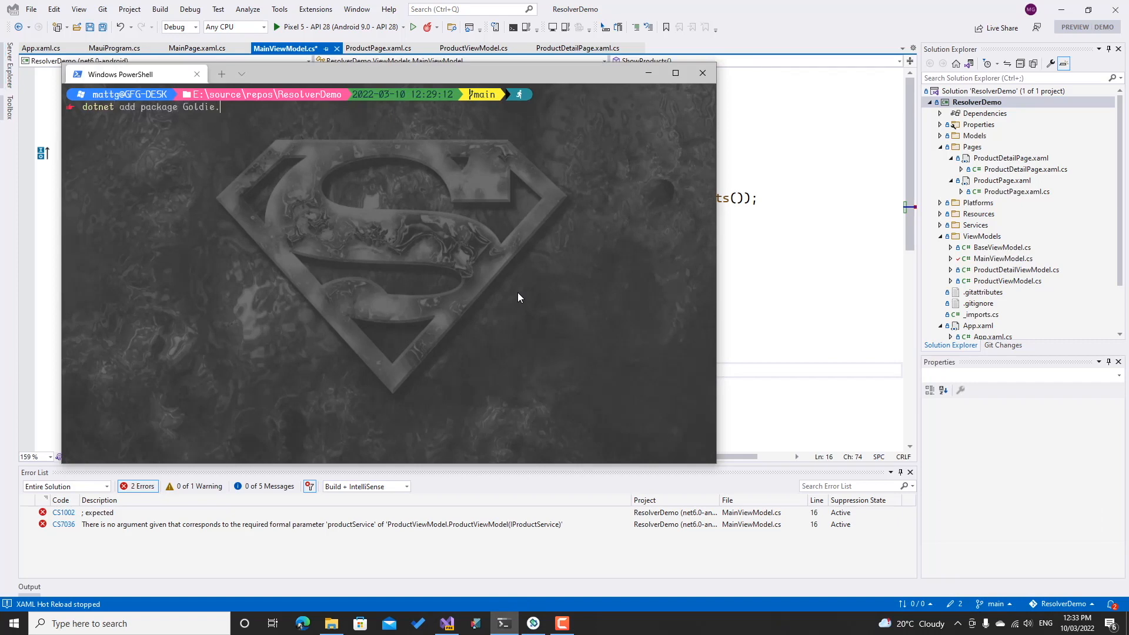
pyautogui.write('MauiPlugin')
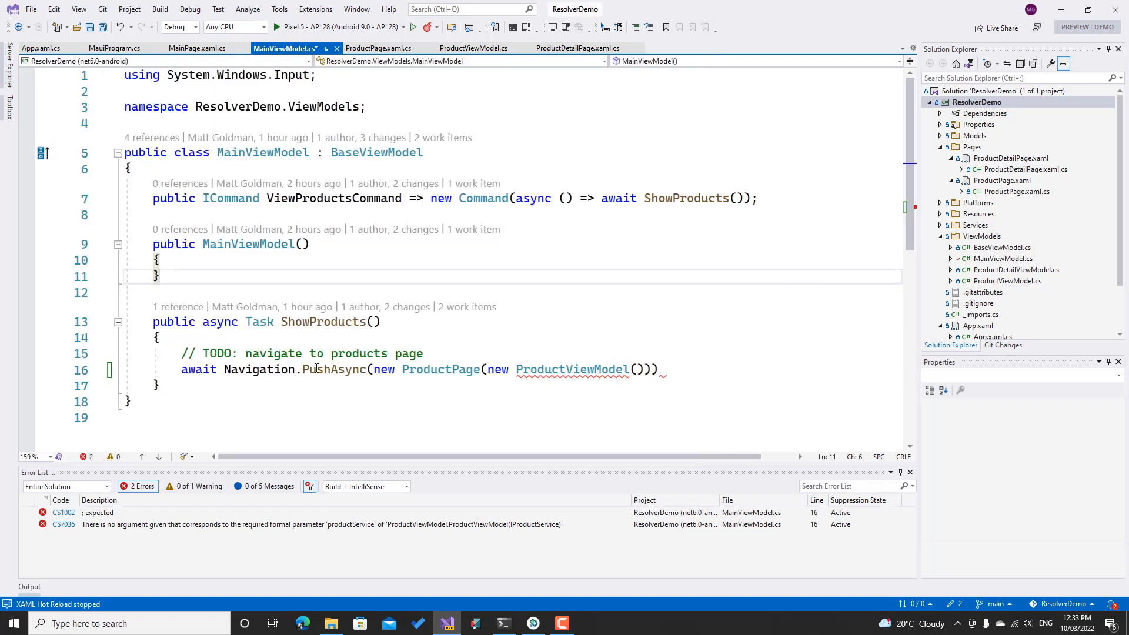
# Append .UsePageResolver() after ConfigureFonts in MauiProgram's builder chain
pyautogui.click(115, 48)
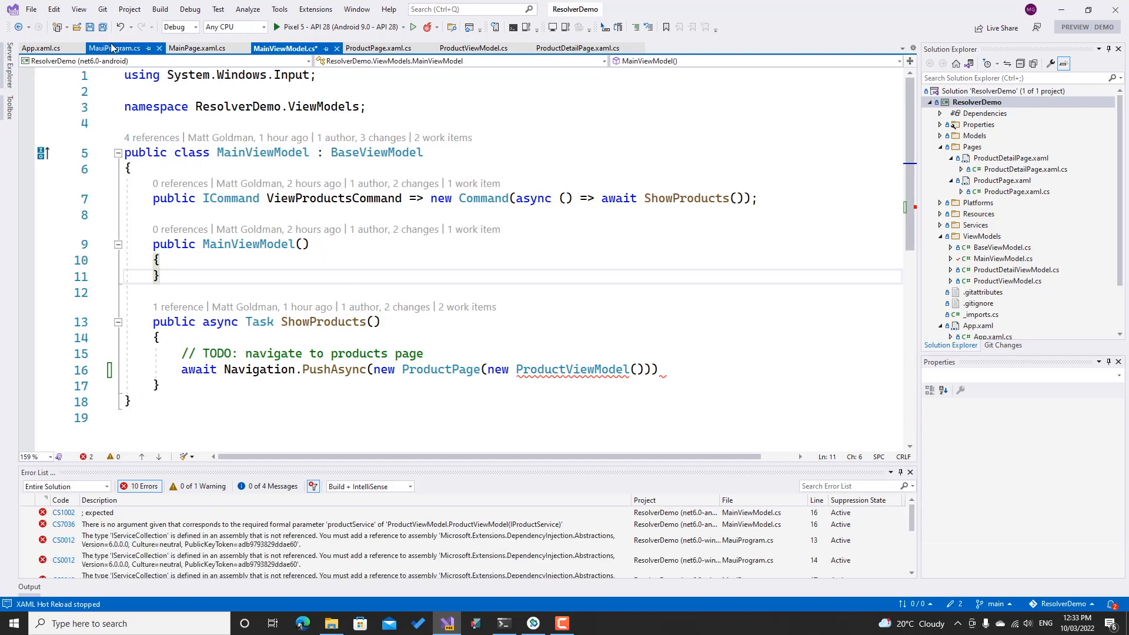
pyautogui.click(115, 47)
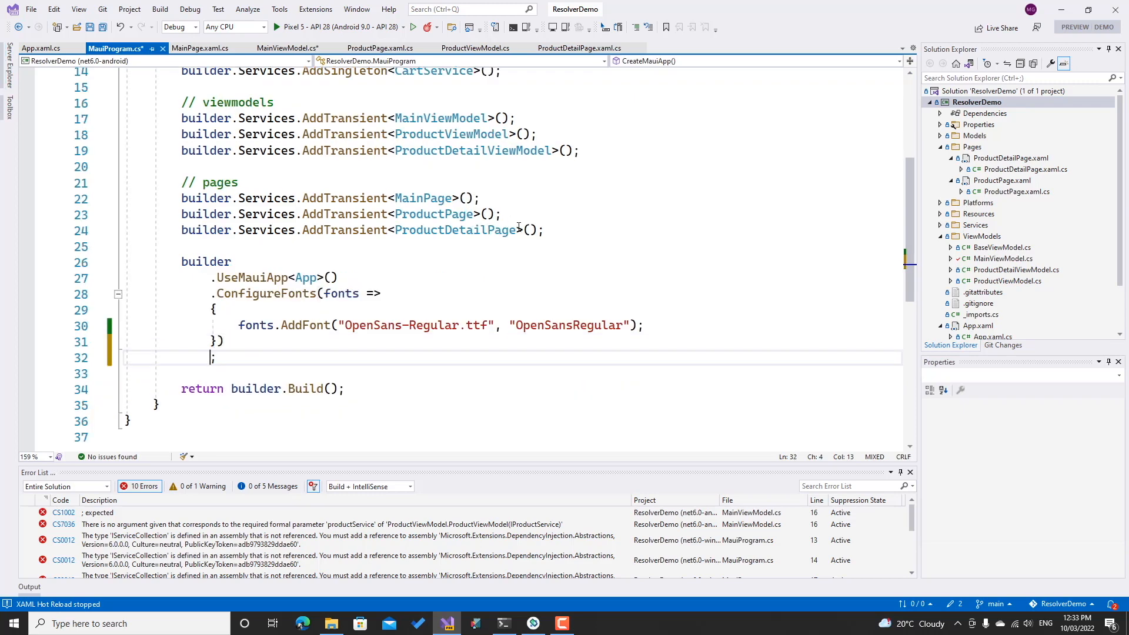
pyautogui.write('.UsePageResolver')
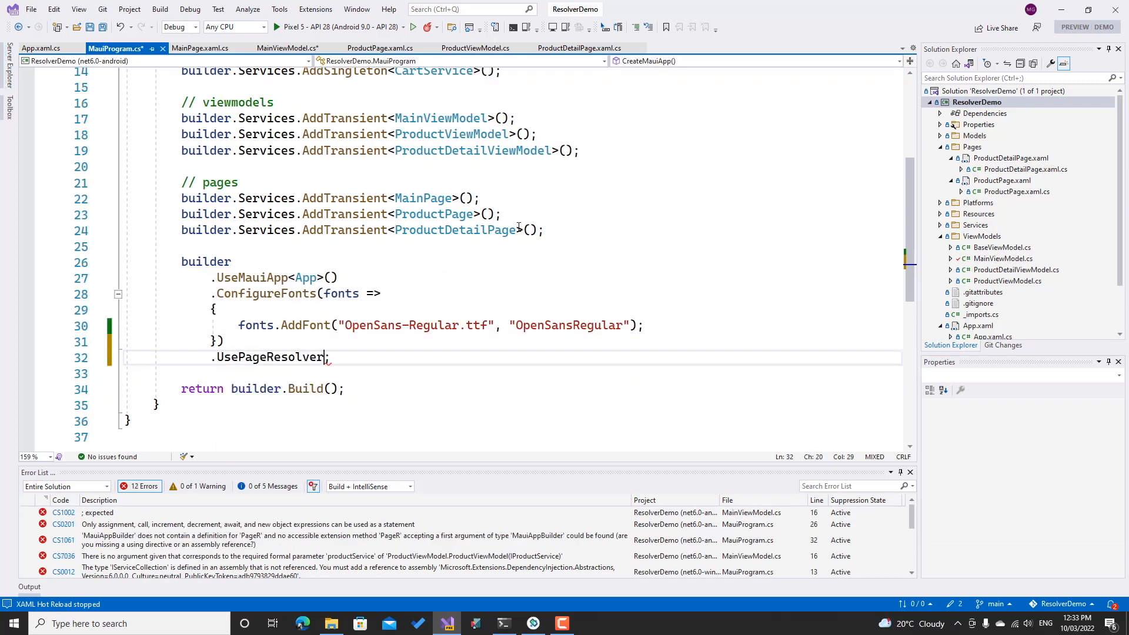
pyautogui.write('()')
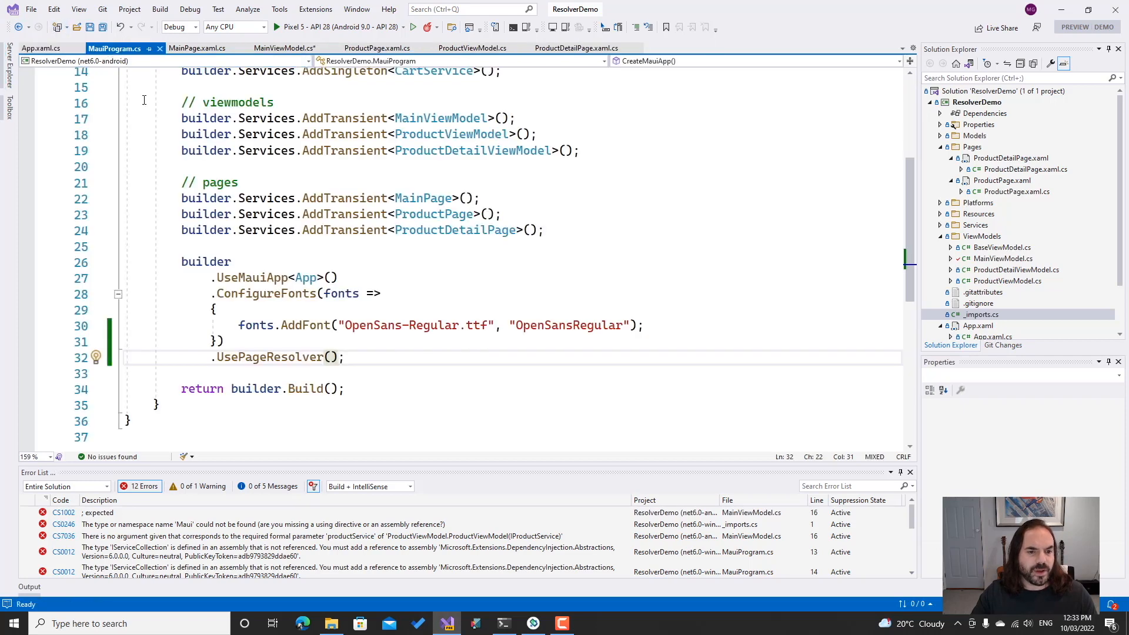
# Replace the manual page construction in ShowProducts with Navigation.PushAsync<ProductPage>();
pyautogui.click(285, 47)
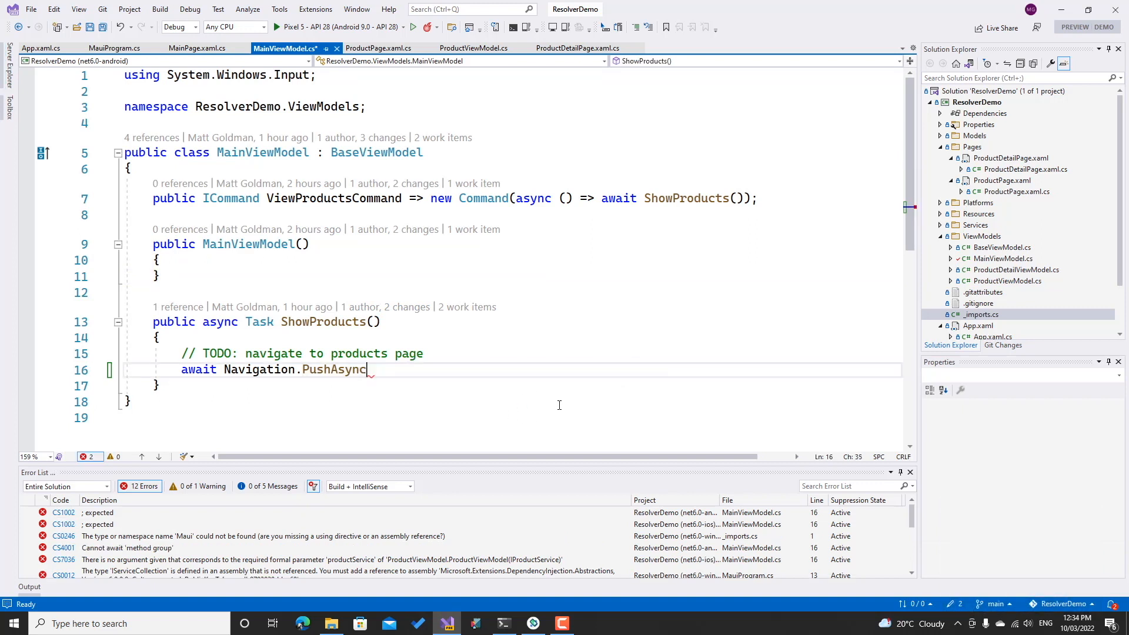
pyautogui.write('<ProductPage>')
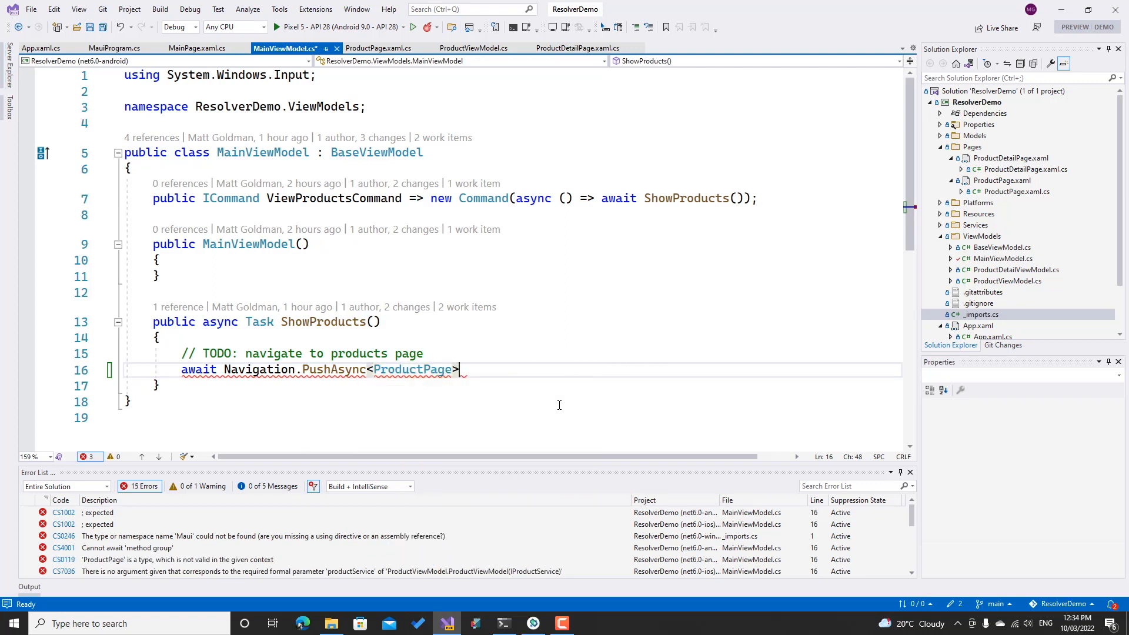
pyautogui.write('();')
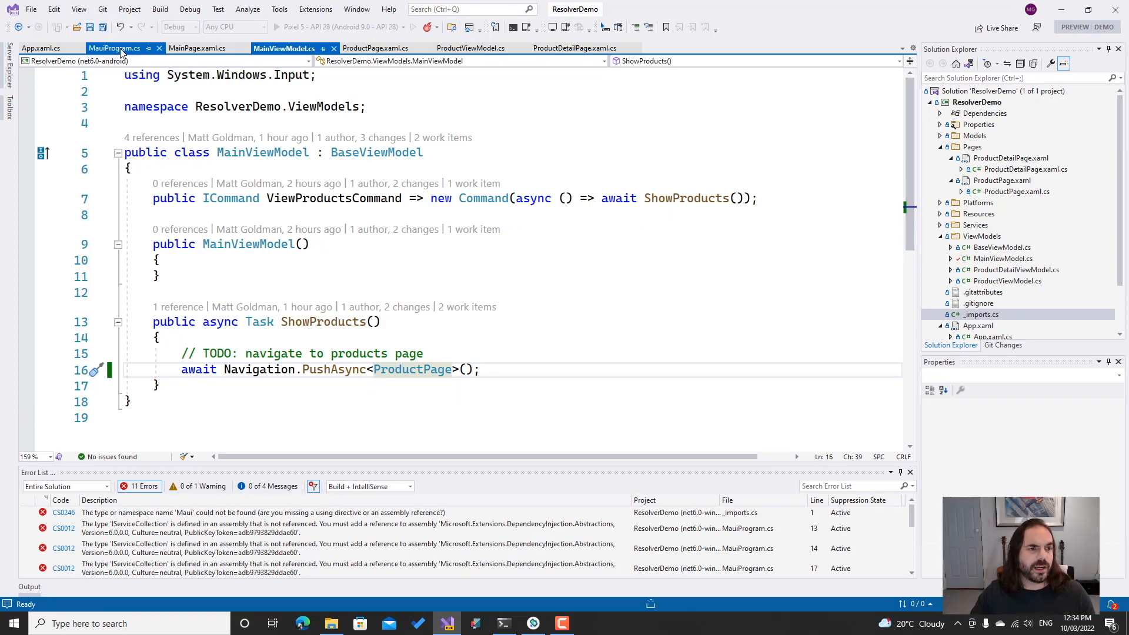
pyautogui.click(113, 48)
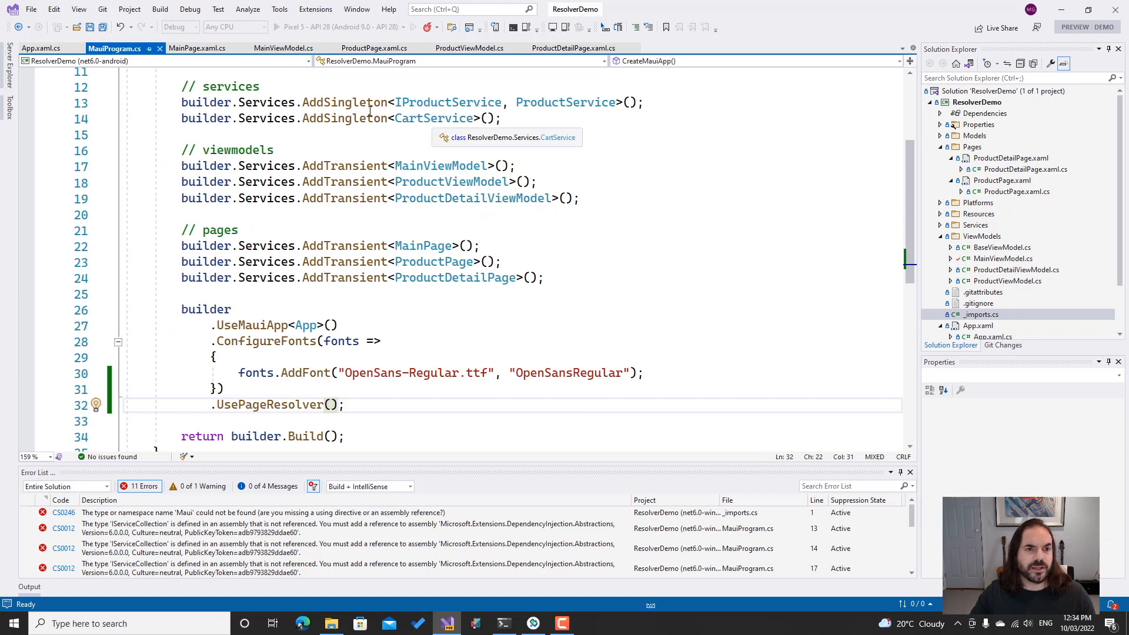
# Launch ResolverDemo on the Pixel 5 emulator and tap View Products to list four products
pyautogui.click(283, 48)
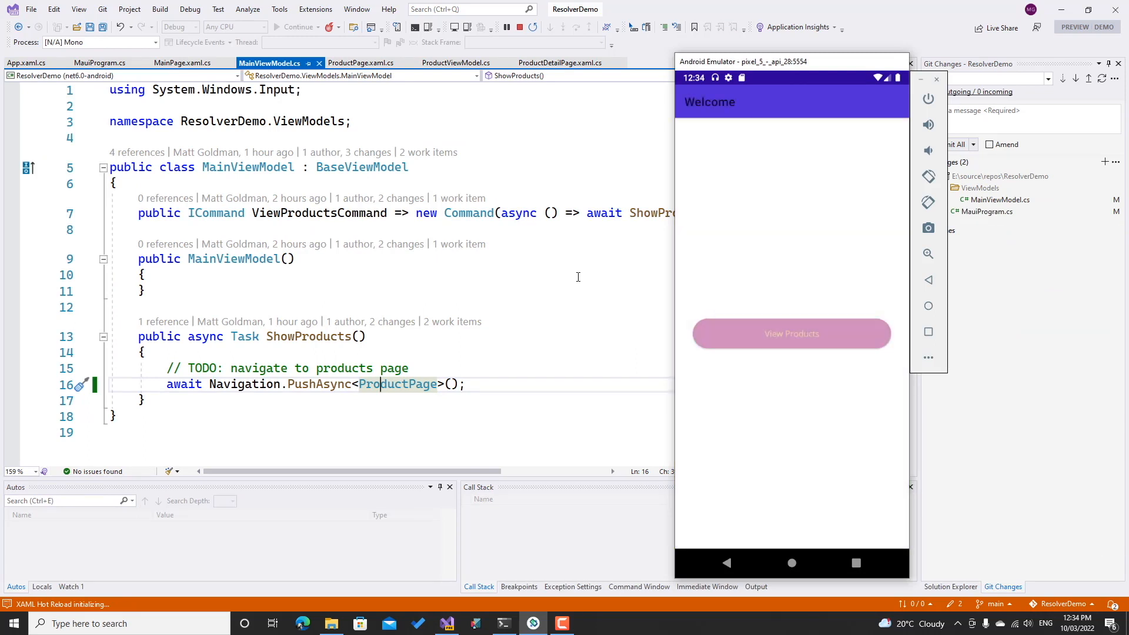
pyautogui.moveTo(795, 207)
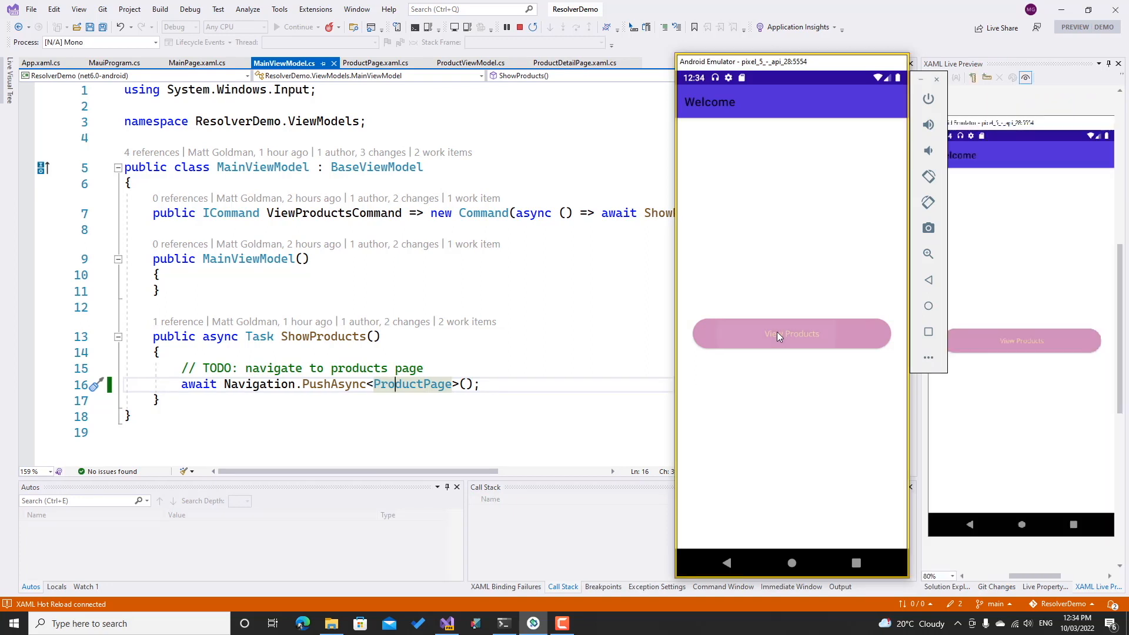
pyautogui.click(792, 334)
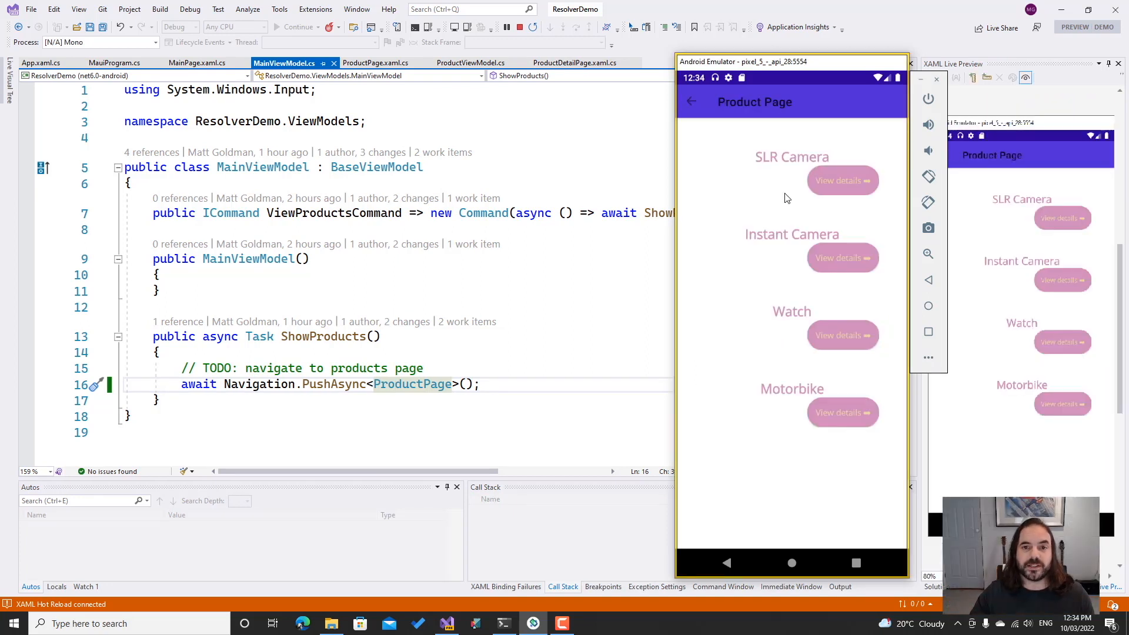
pyautogui.moveTo(781, 240)
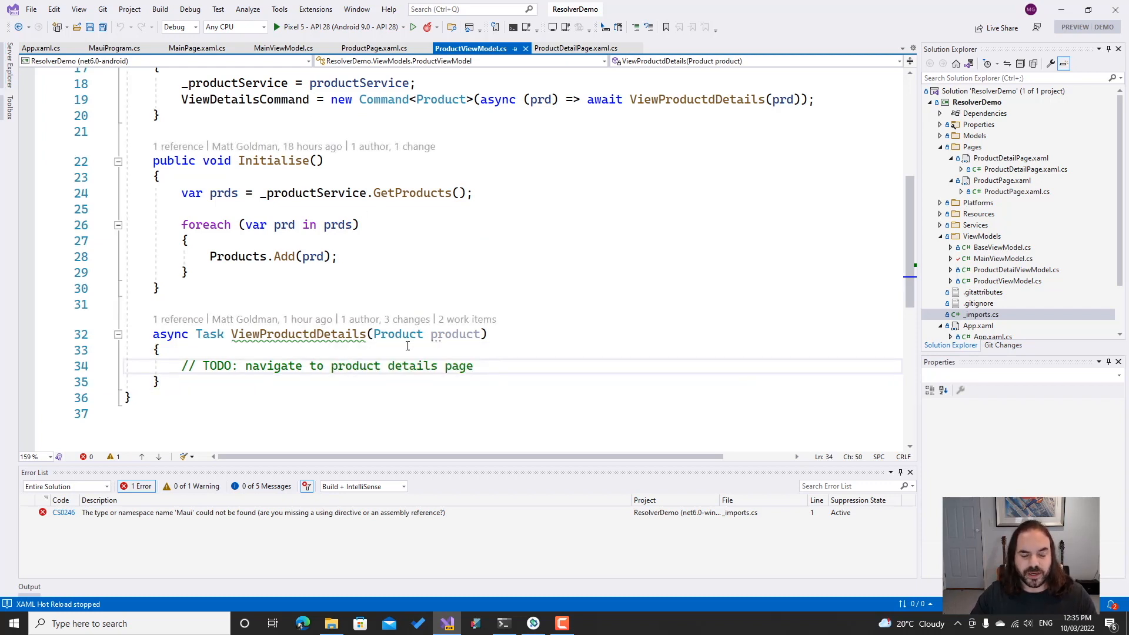
pyautogui.moveTo(475, 250)
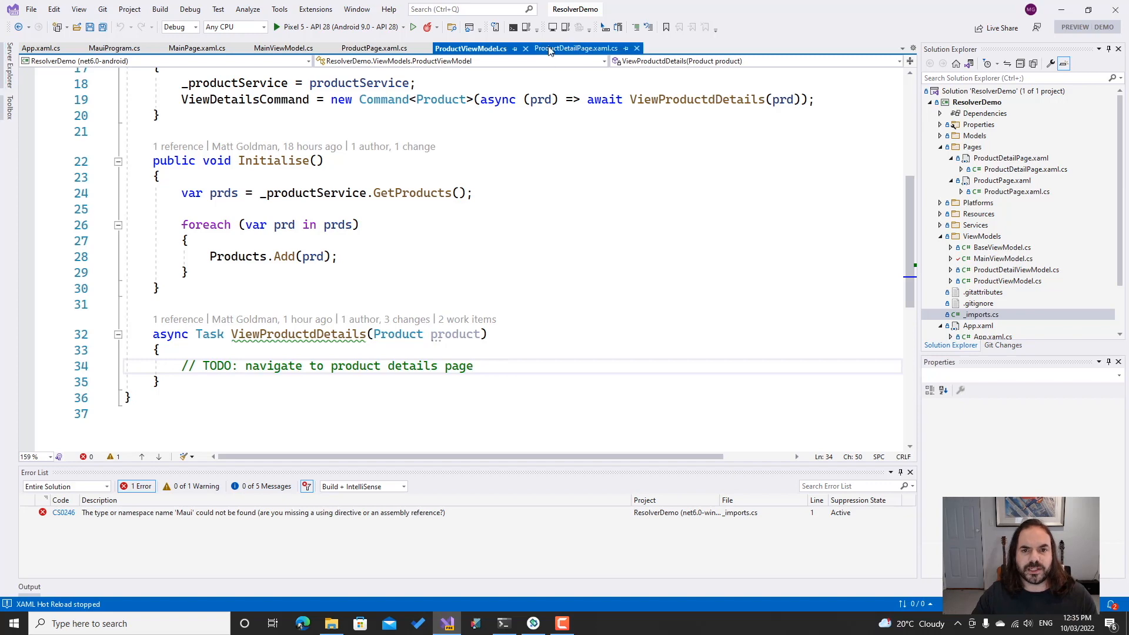
# Inspect the ProductDetailPage code before returning to ProductViewModel.cs
pyautogui.click(574, 48)
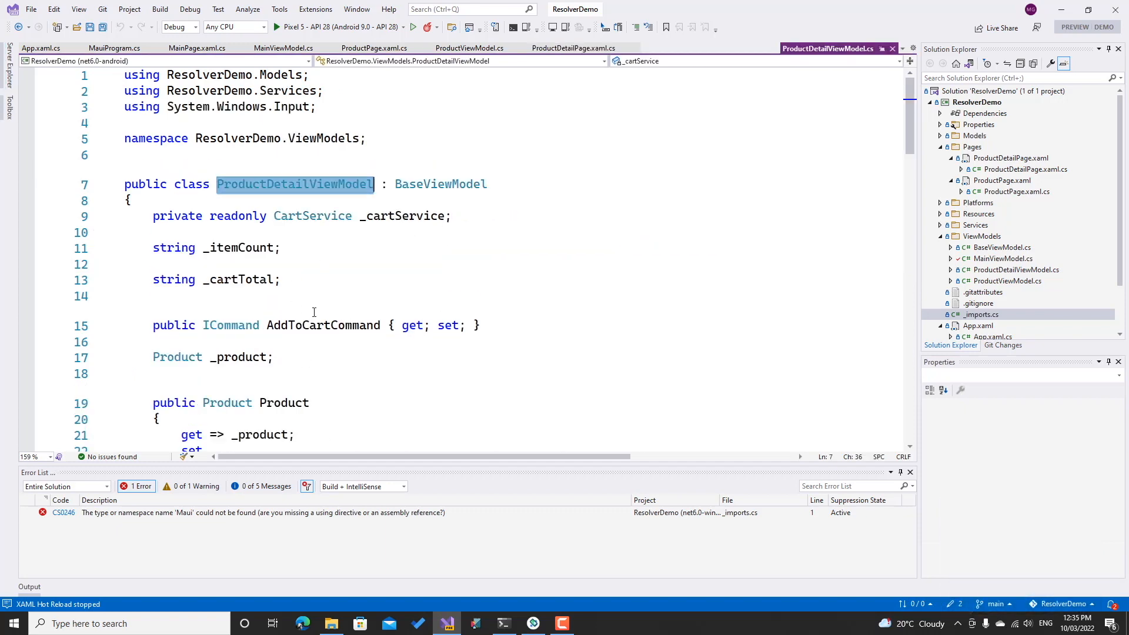
pyautogui.scroll(-3)
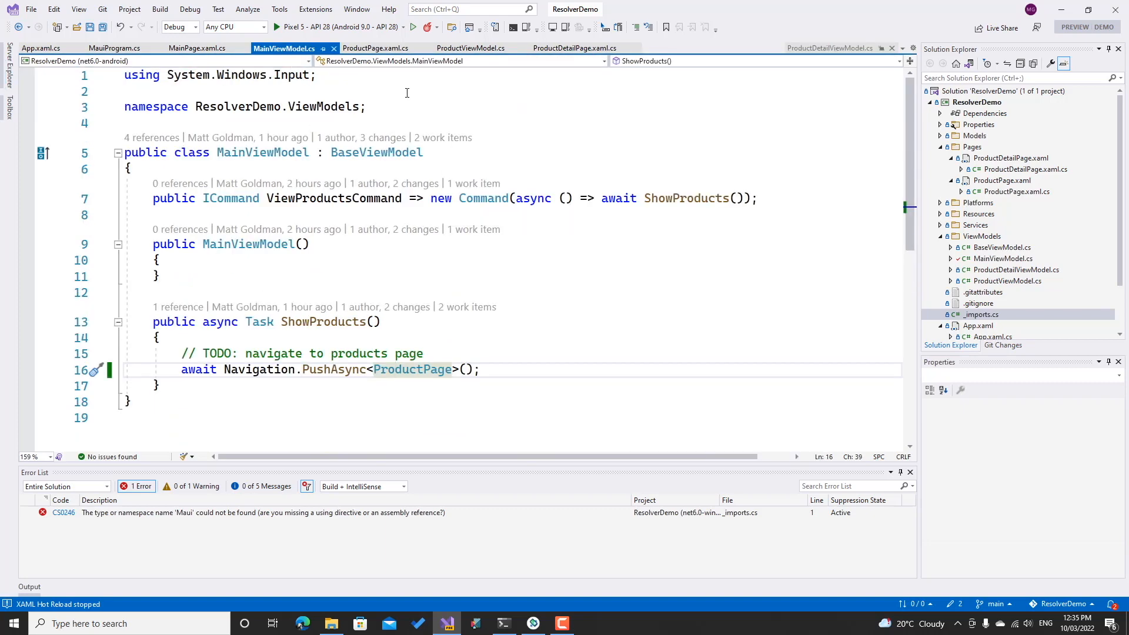
pyautogui.click(471, 48)
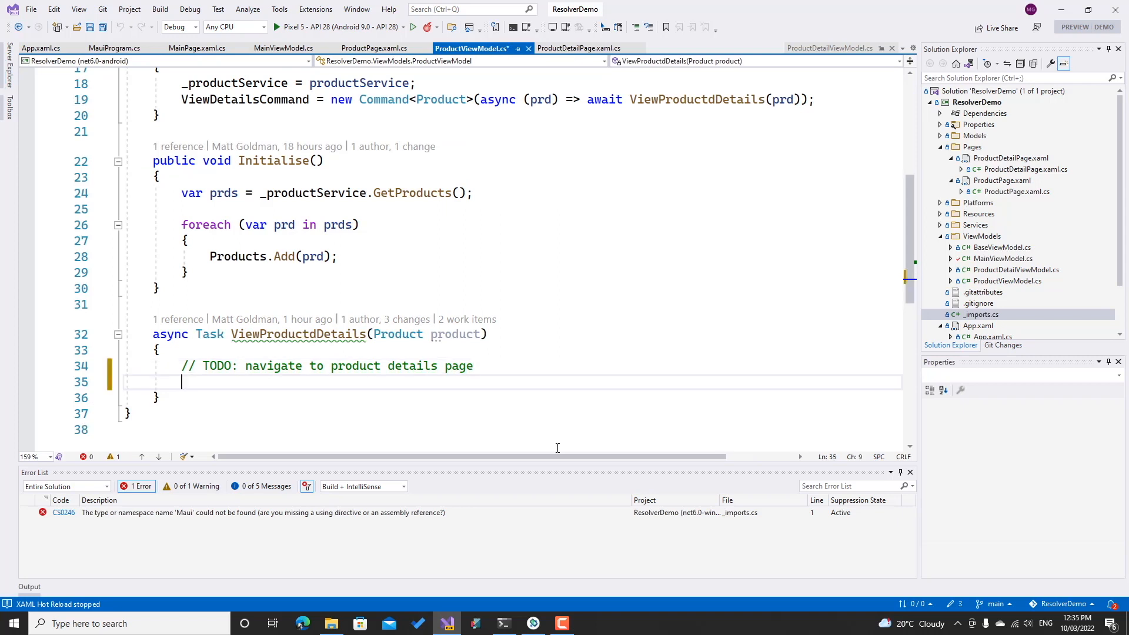
# Add await Navigation.PushAsync<ProductDetailPage>(product) to ViewProductdDetails, then revisit MauiProgram.cs
pyautogui.write('await Navigation')
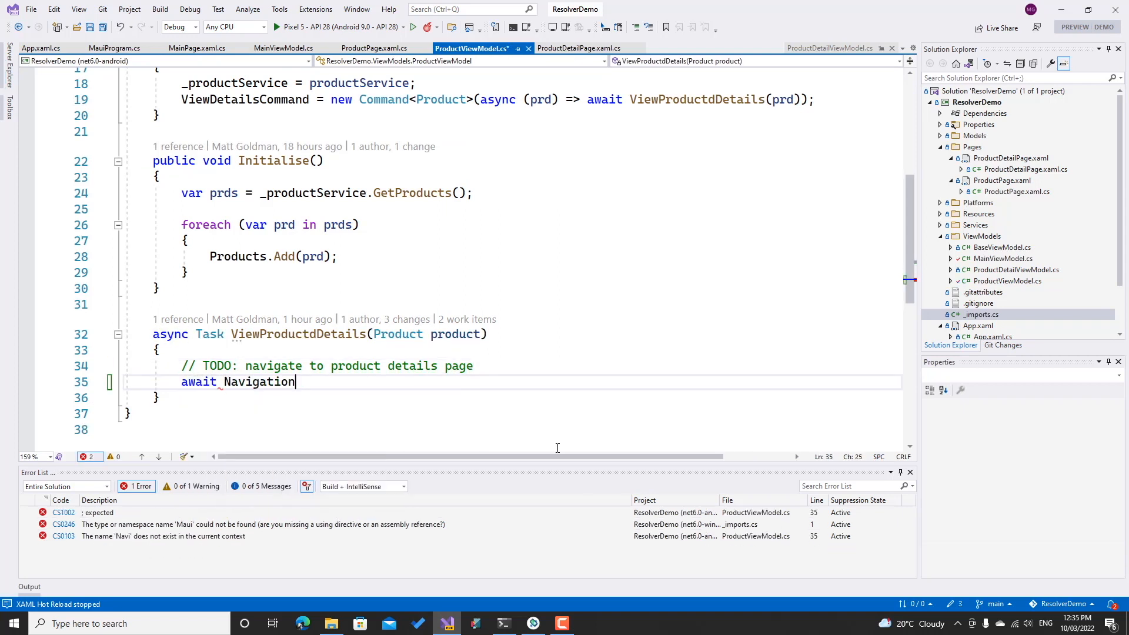
pyautogui.write('.PushAsync<')
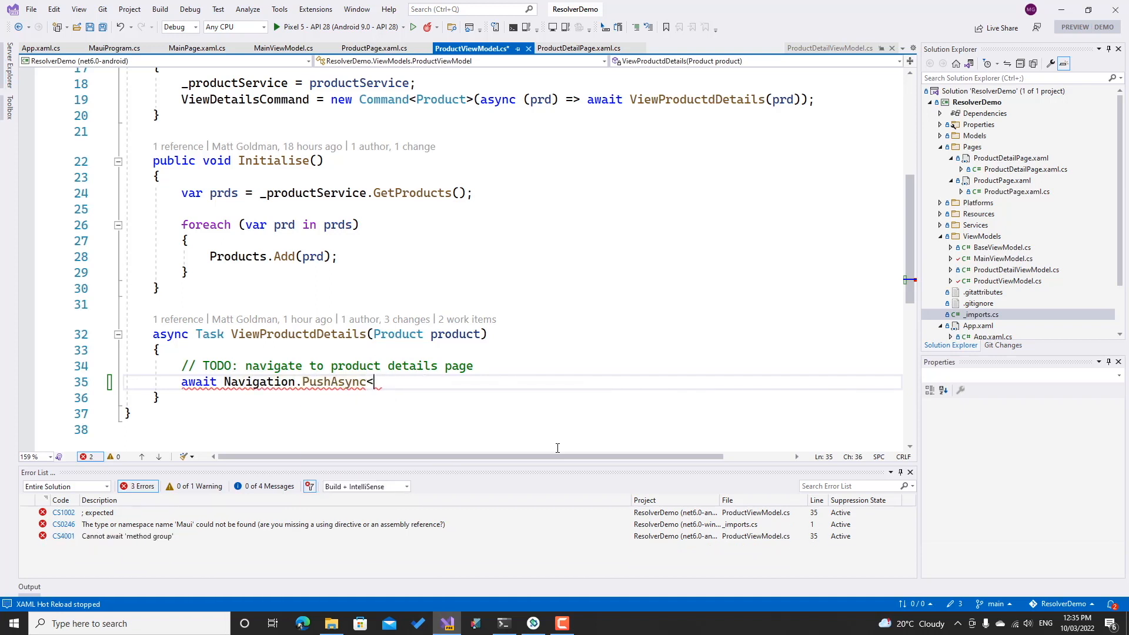
pyautogui.write('ProductDetailPage>')
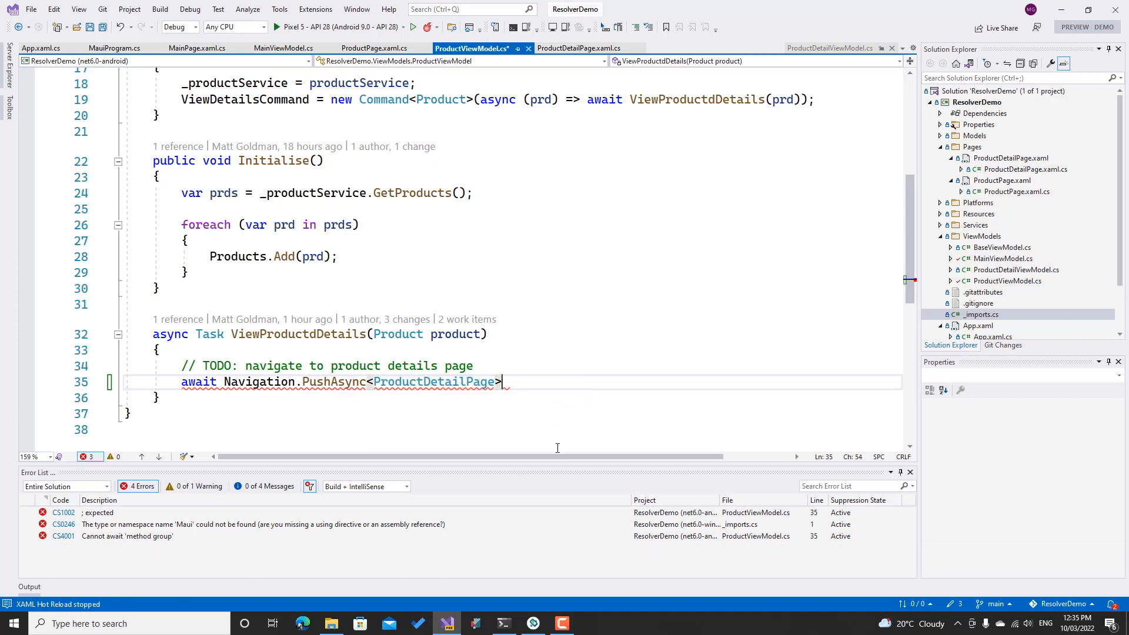
pyautogui.write('(pro')
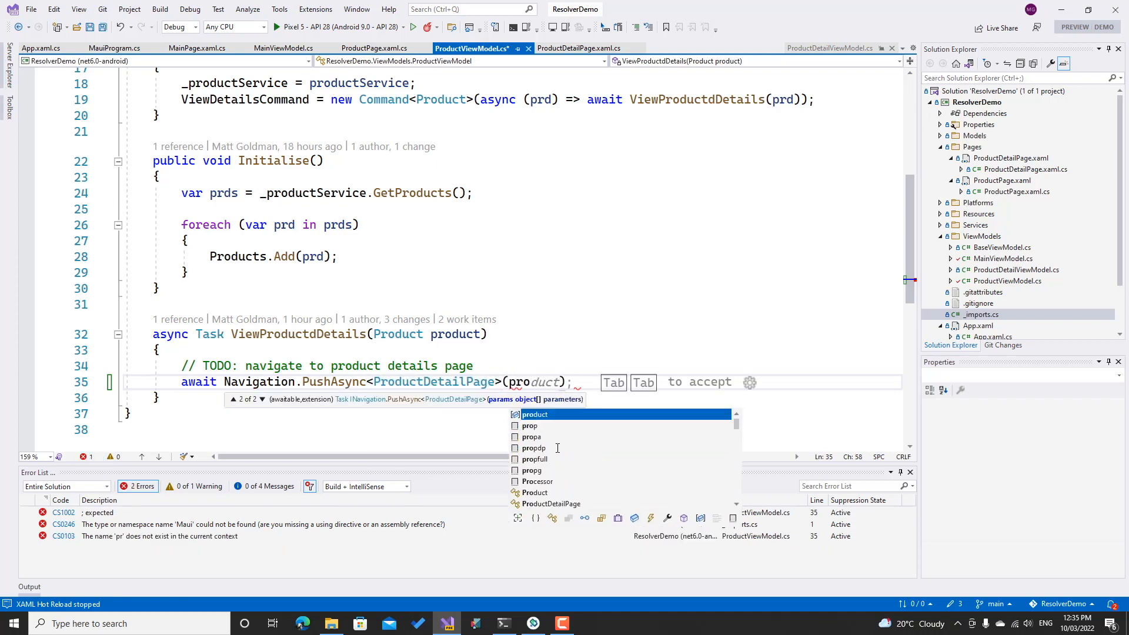
pyautogui.press('Tab')
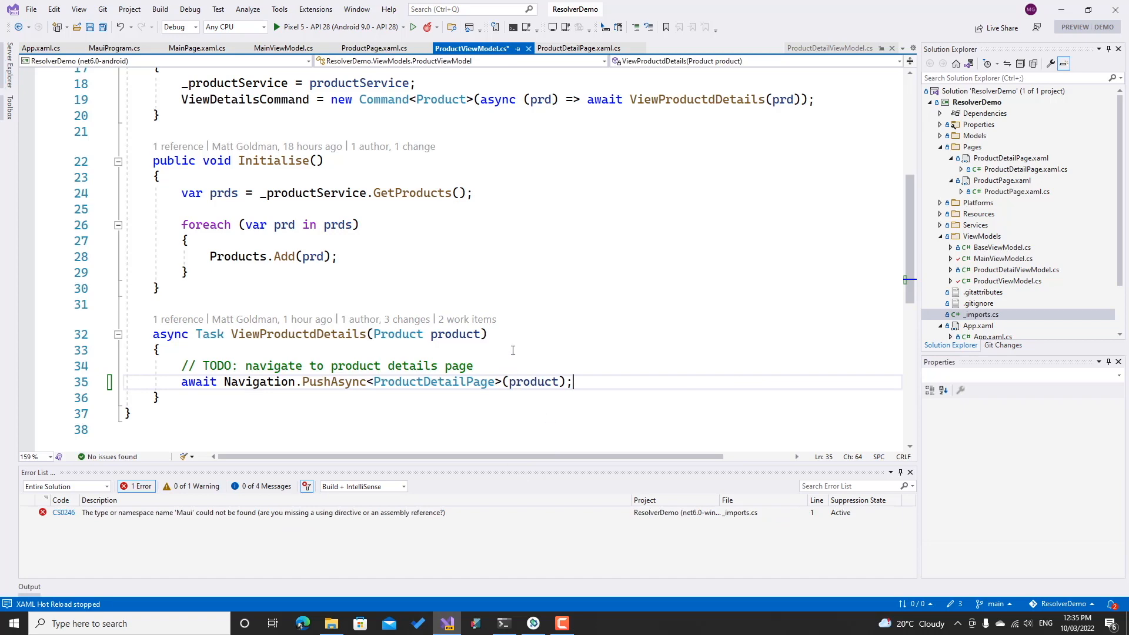
pyautogui.moveTo(433, 382)
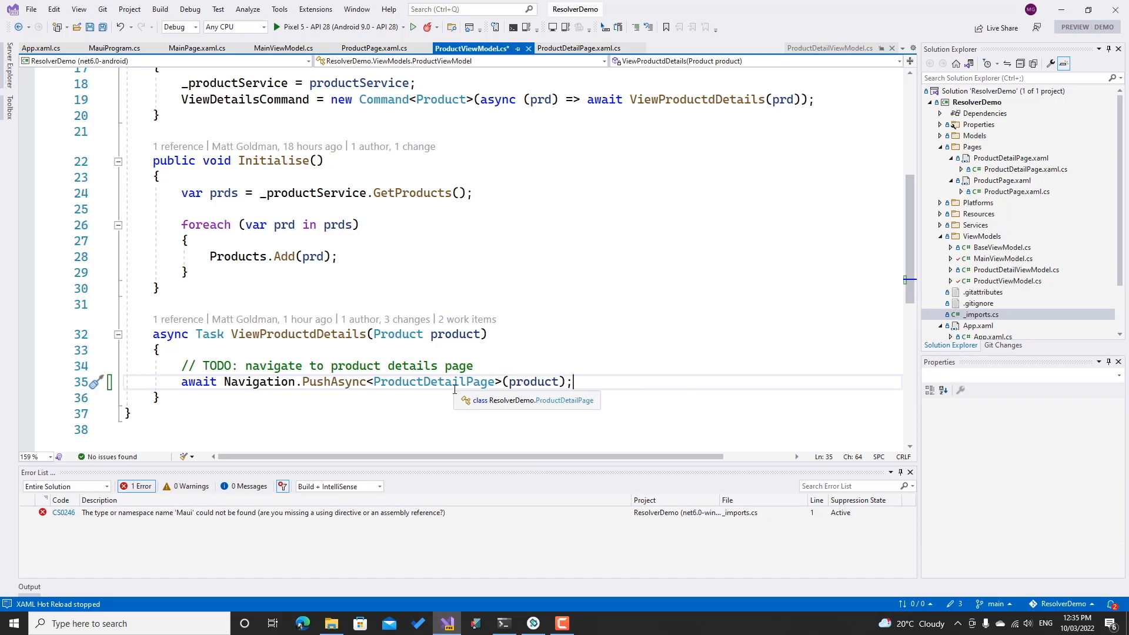
pyautogui.click(113, 48)
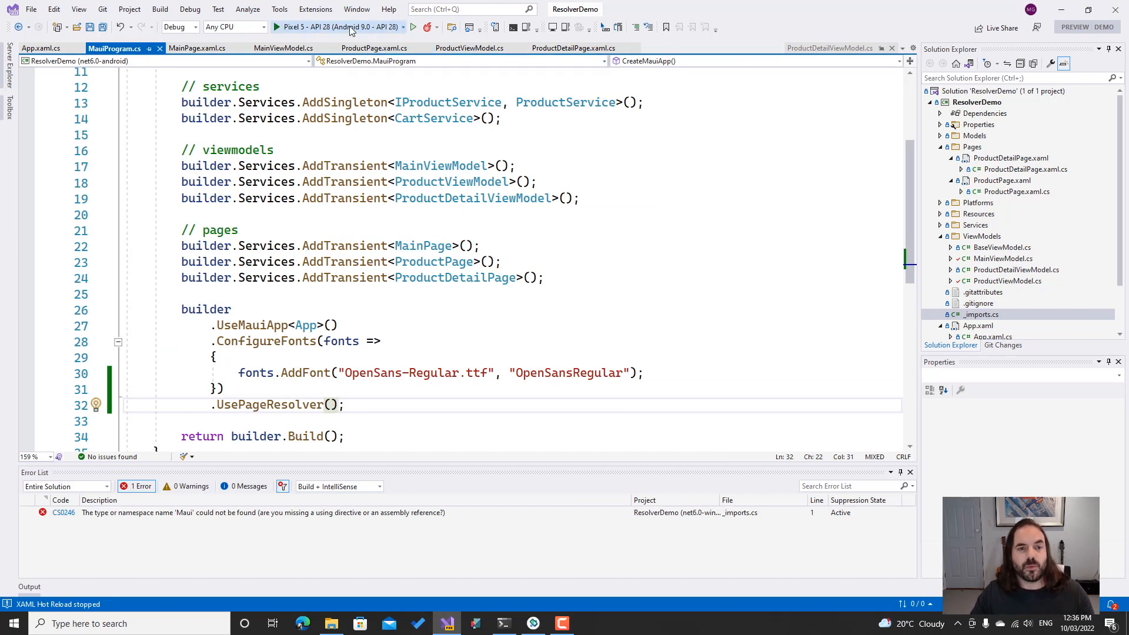
# Rerun the app, add the Instant Camera to the cart, then open the Watch details
pyautogui.click(276, 27)
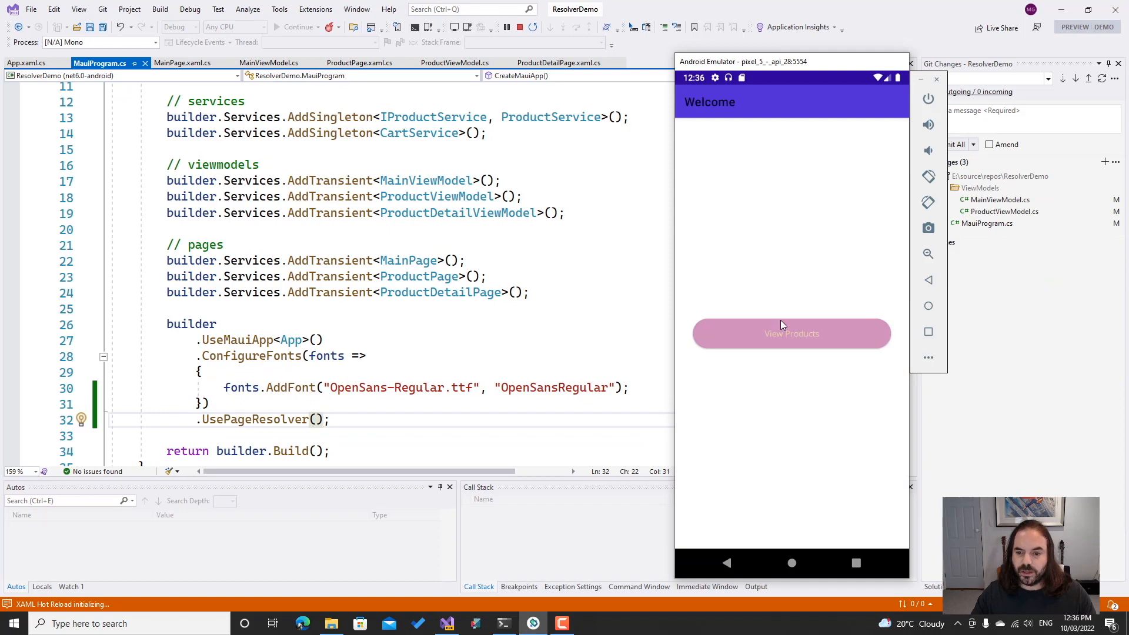
pyautogui.click(792, 333)
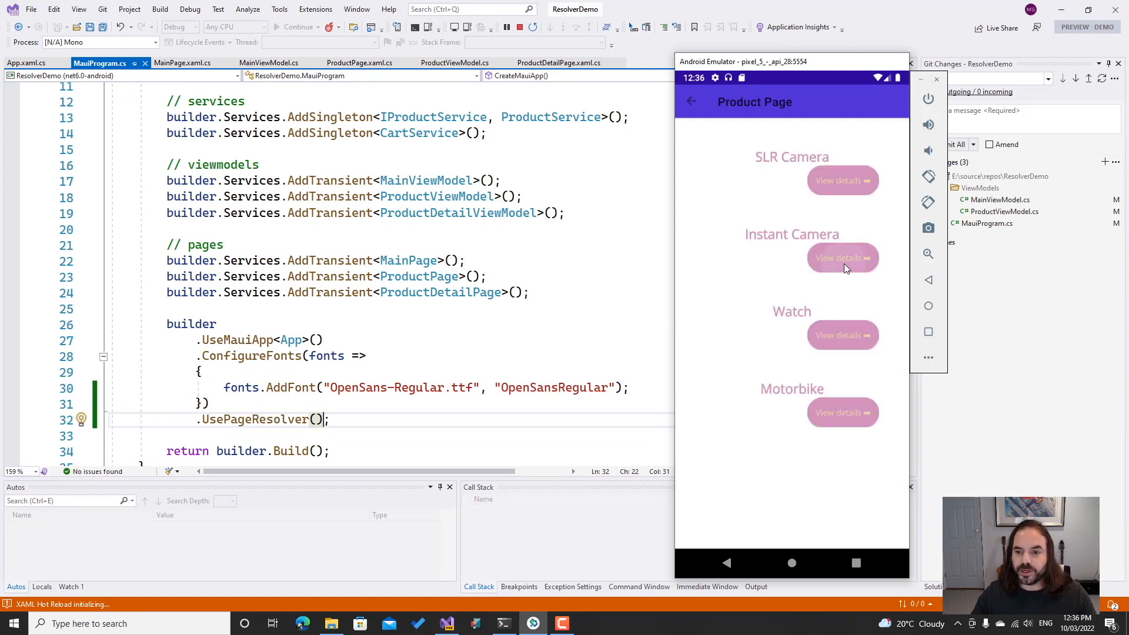
pyautogui.click(843, 258)
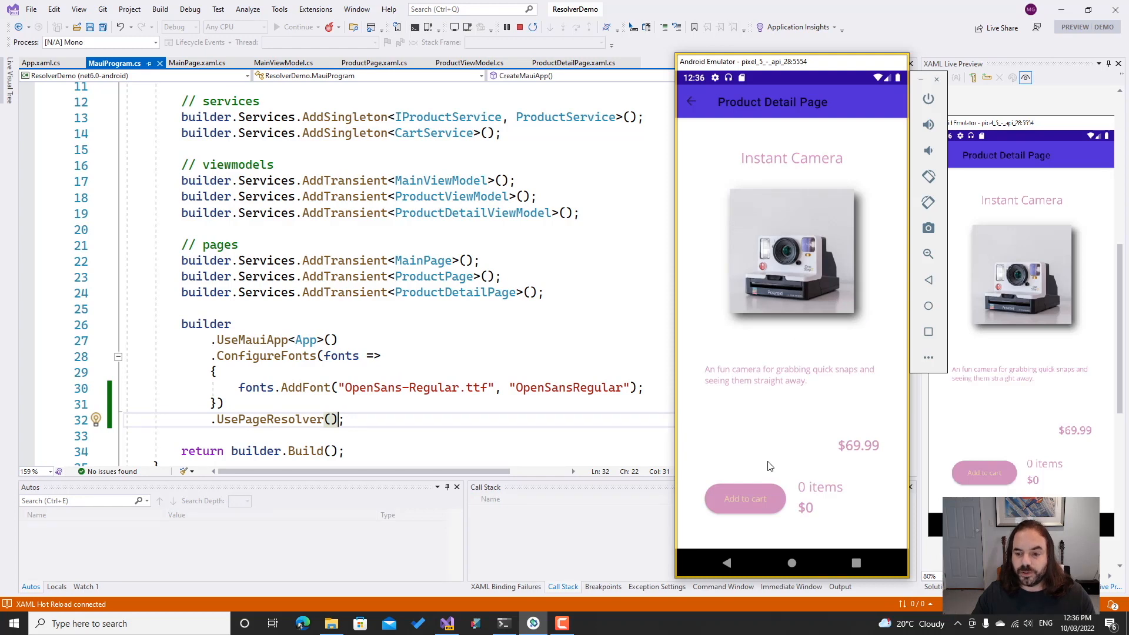
pyautogui.click(745, 498)
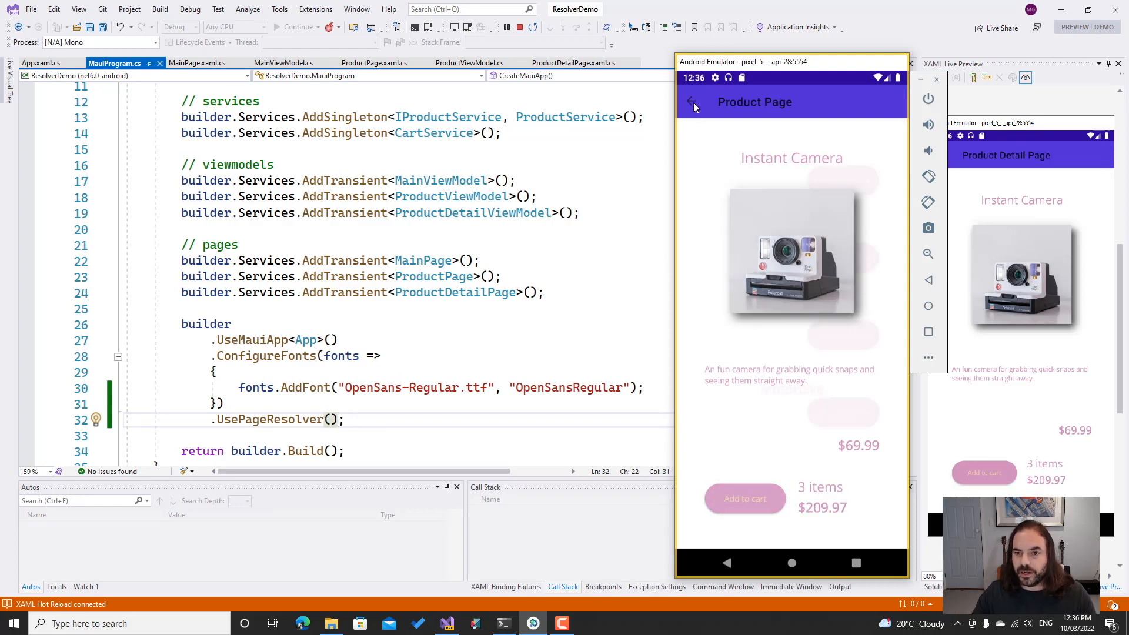
pyautogui.click(691, 101)
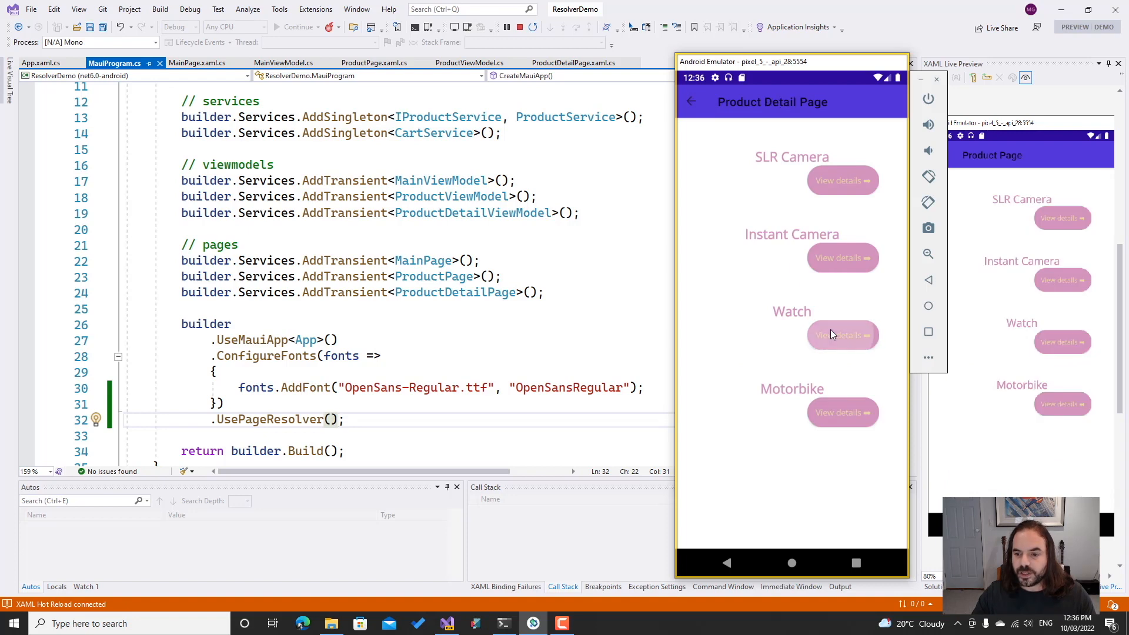
pyautogui.click(842, 335)
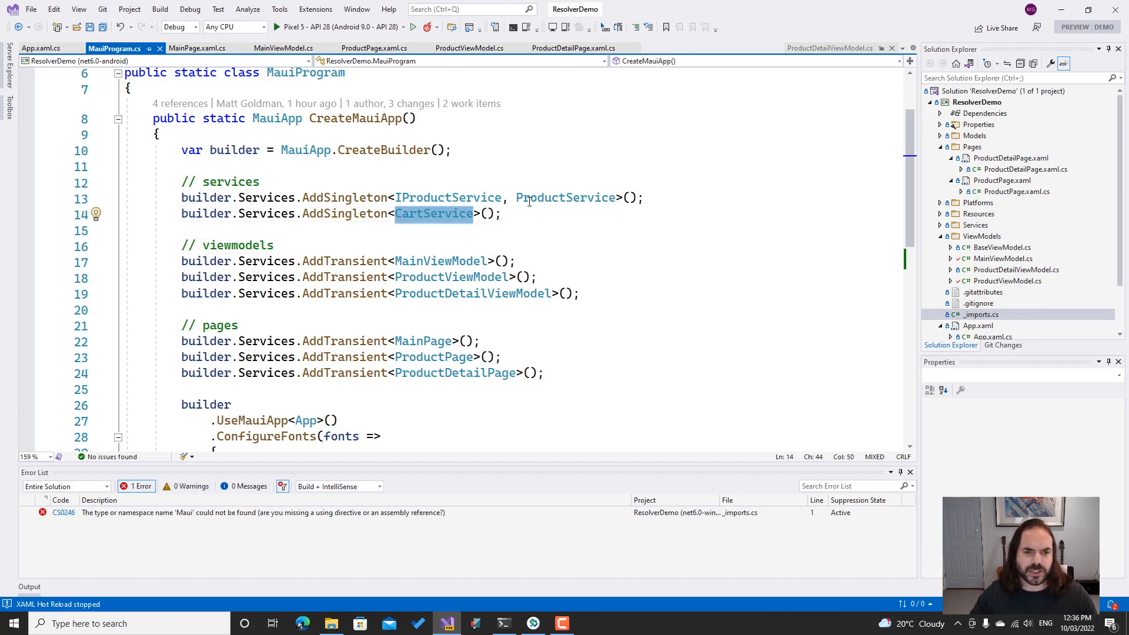
pyautogui.moveTo(433, 213)
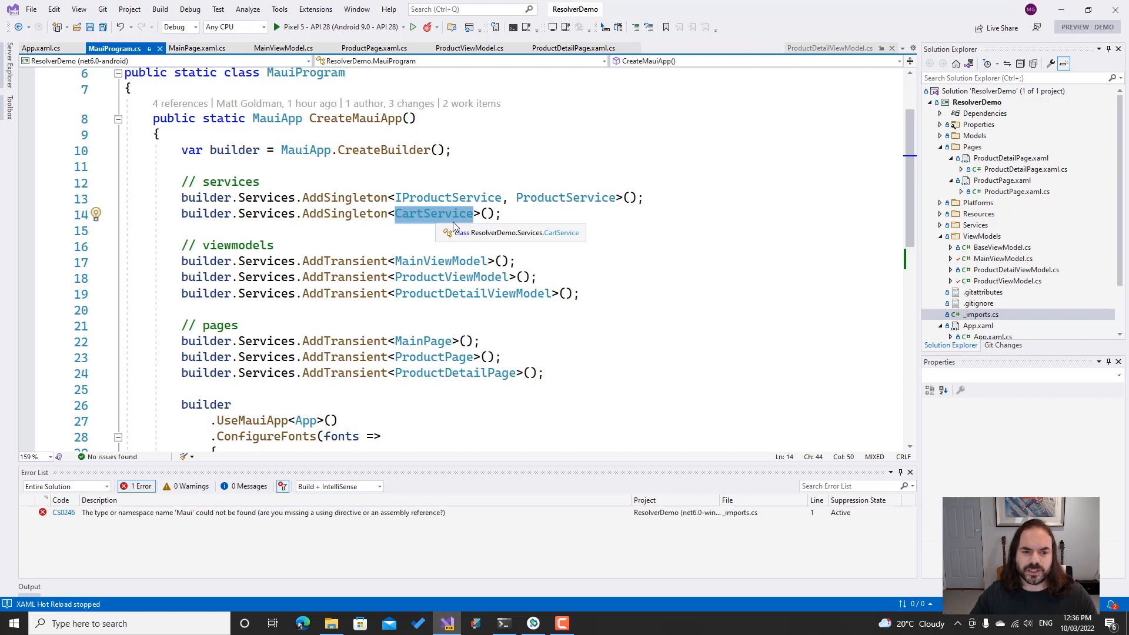
pyautogui.moveTo(439, 373)
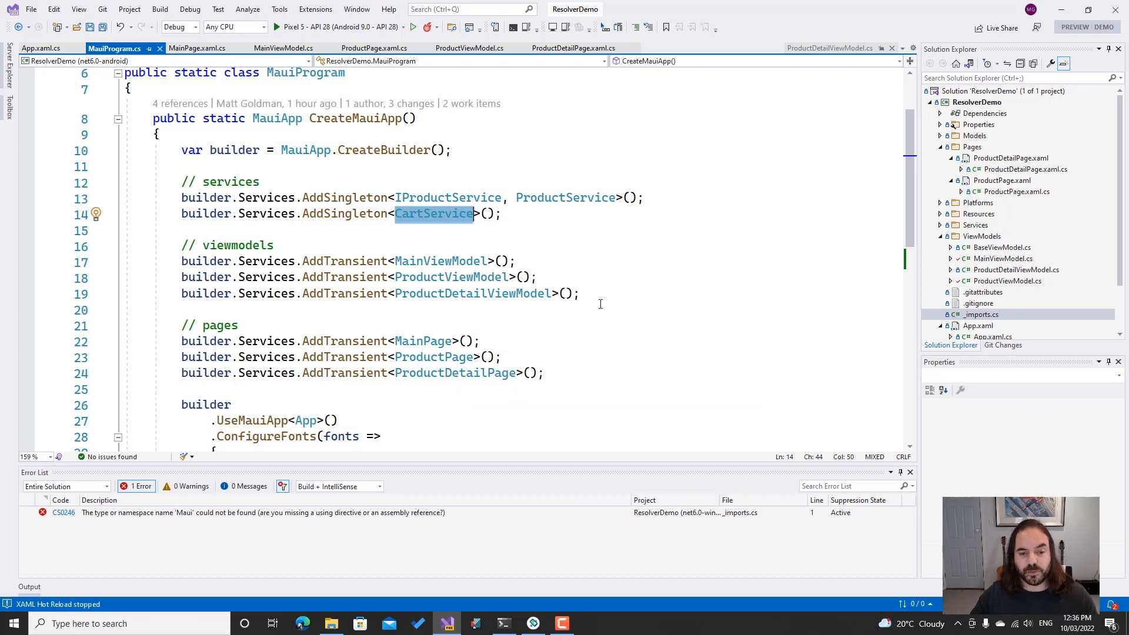
pyautogui.click(592, 356)
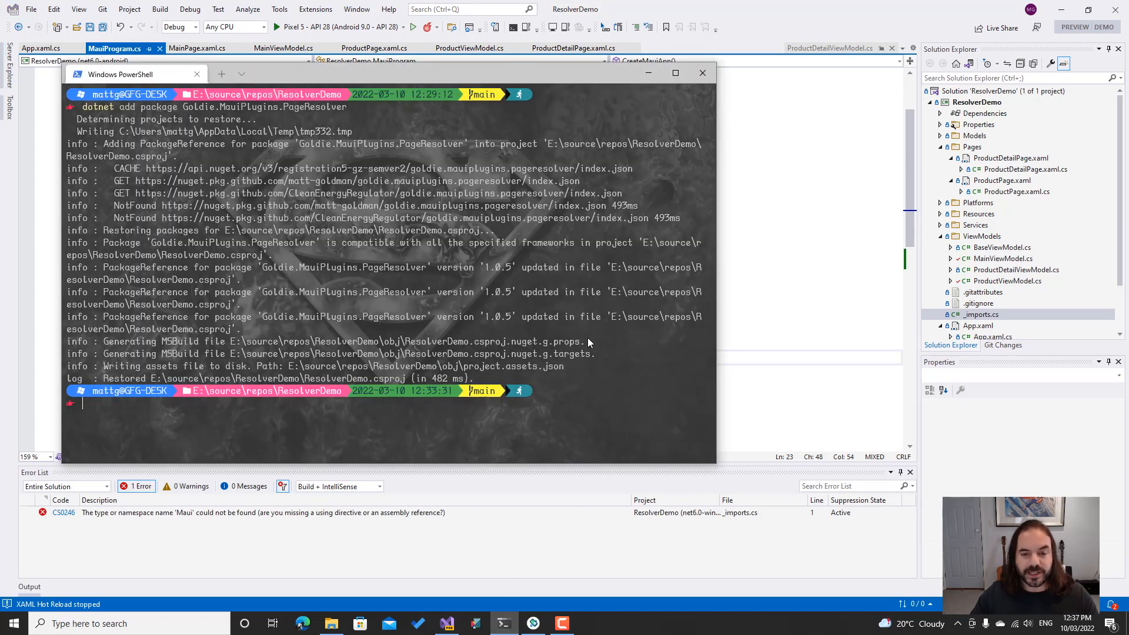
# Enter dotnet add package Goldie.MauiPlugins.PageResolver.Autoreg in PowerShell
pyautogui.write('dotnet add package Goldie.MauiPlugins.PageResolver.')
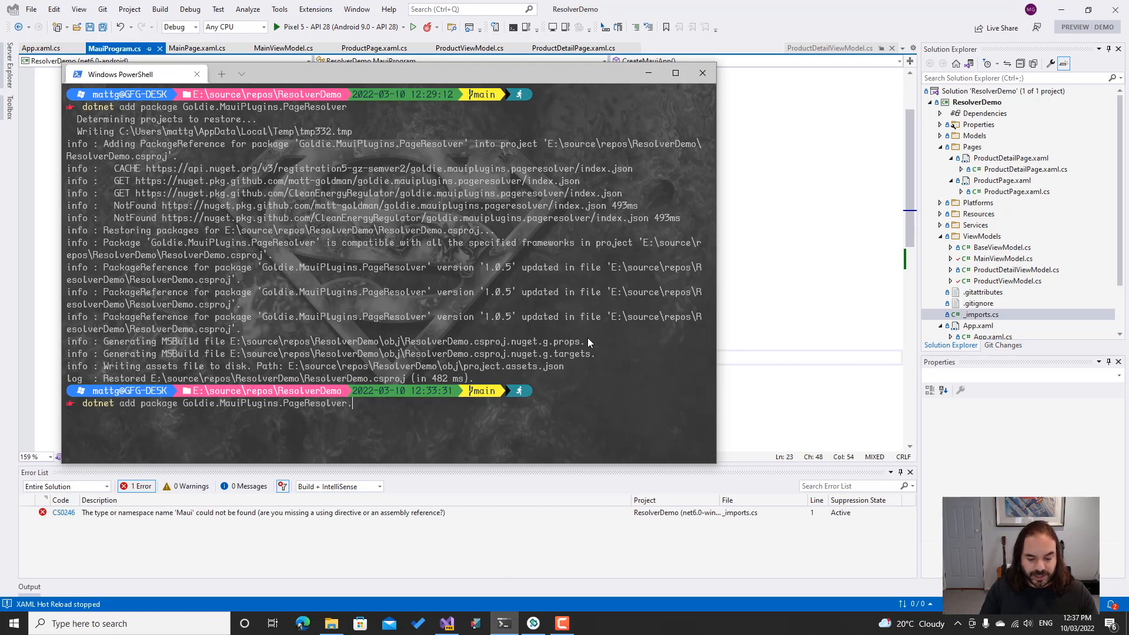
pyautogui.write('.Autoreg')
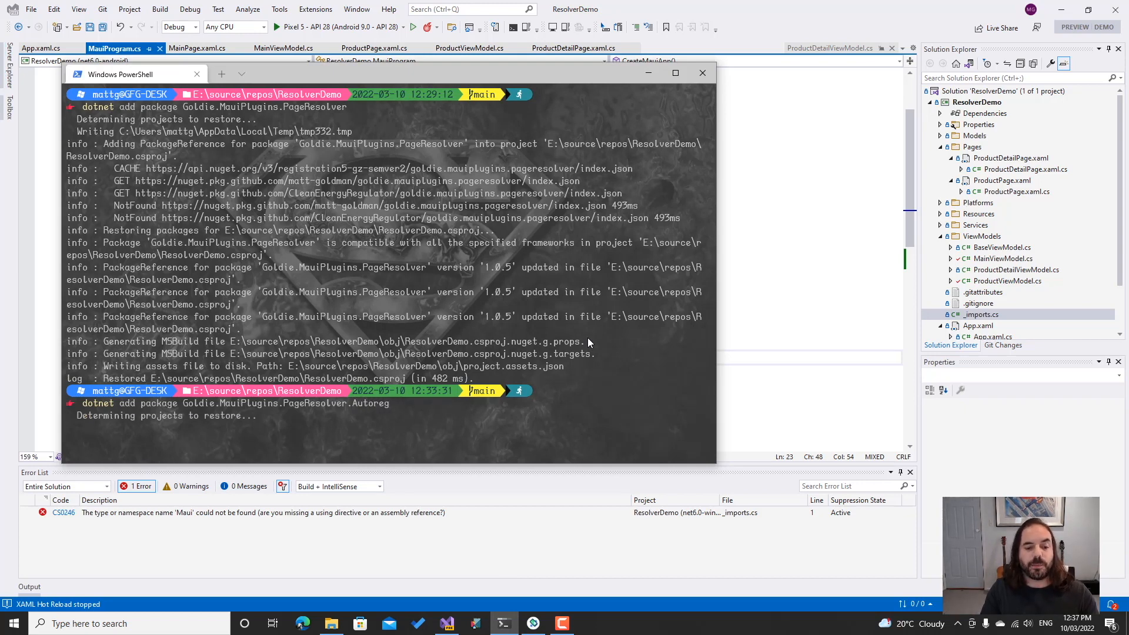
pyautogui.scroll(-3)
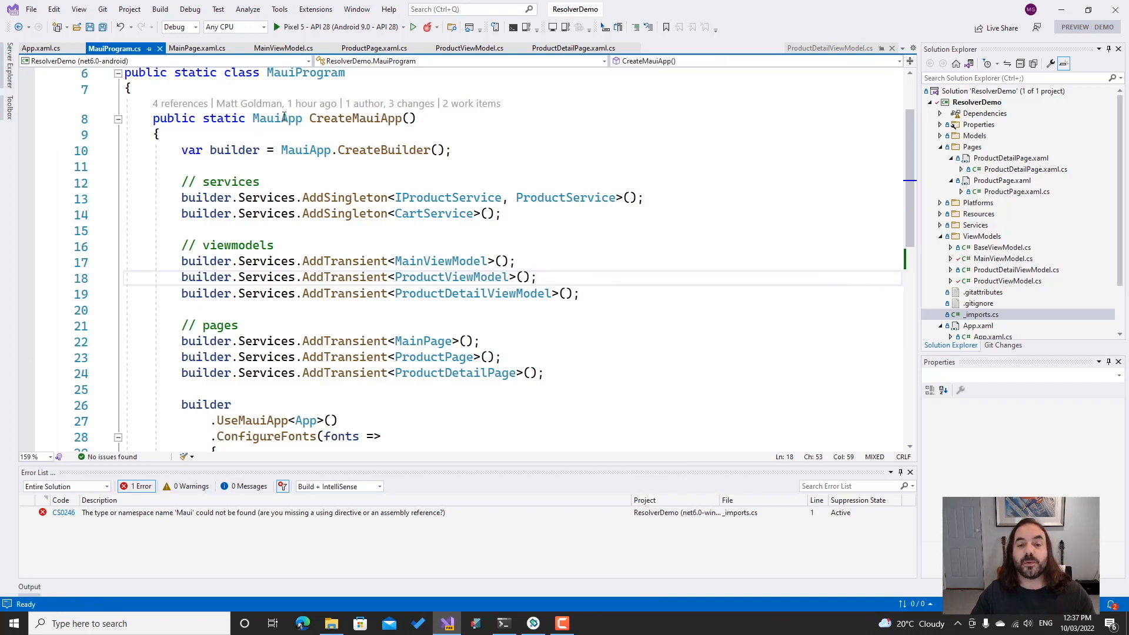
pyautogui.moveTo(516, 169)
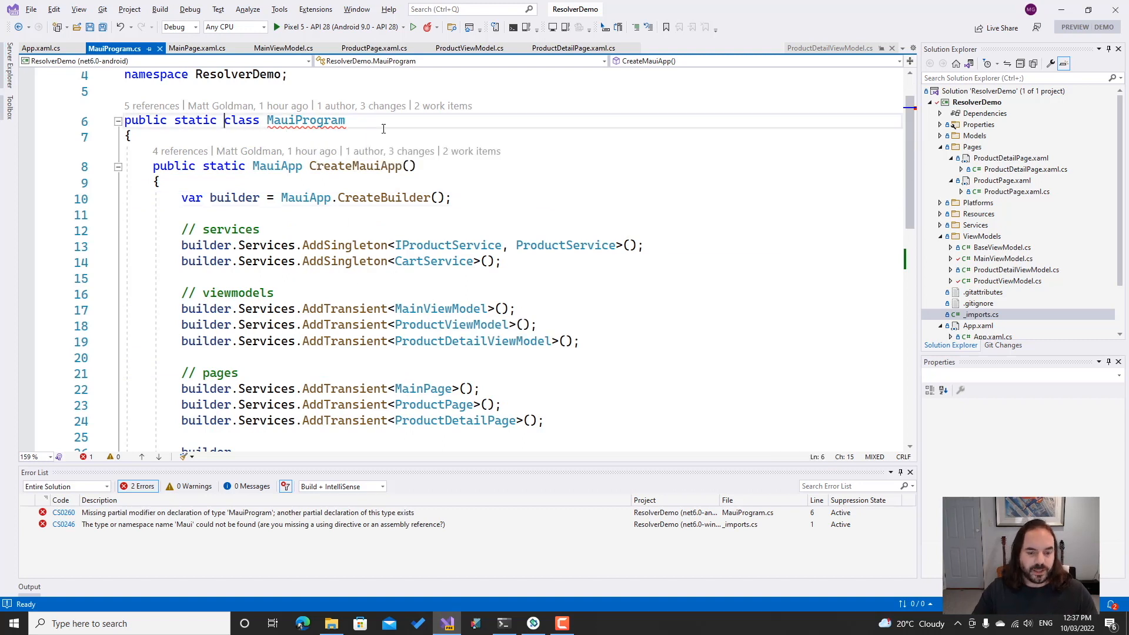
# Mark MauiProgram partial and declare static partial void UseAutoreg(IServiceCollection services)
pyautogui.write('partial')
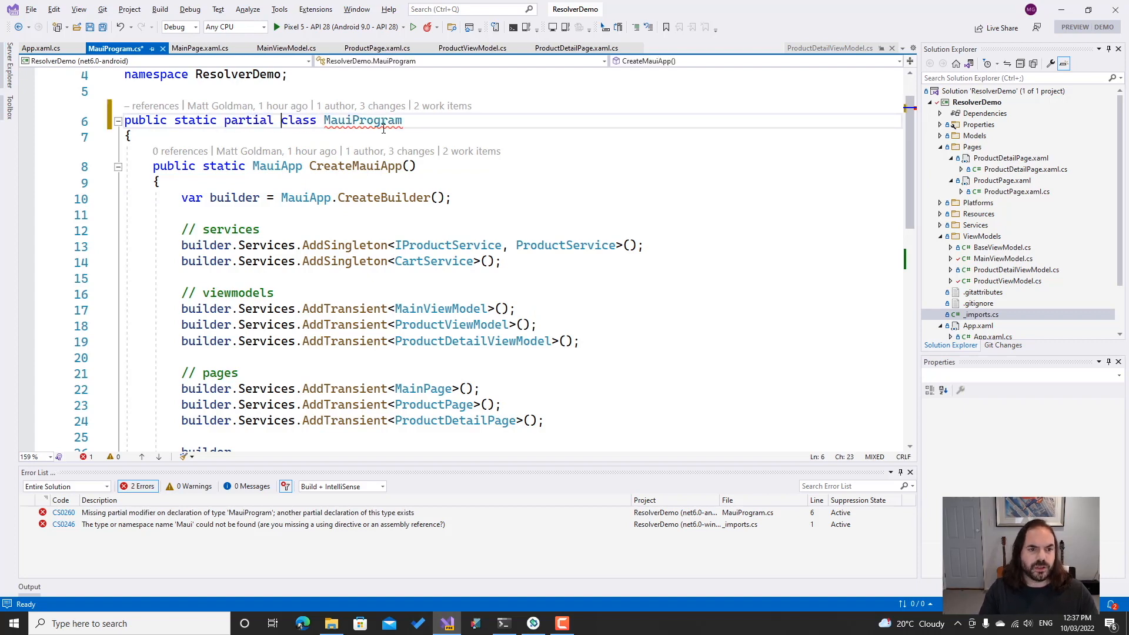
pyautogui.scroll(-3)
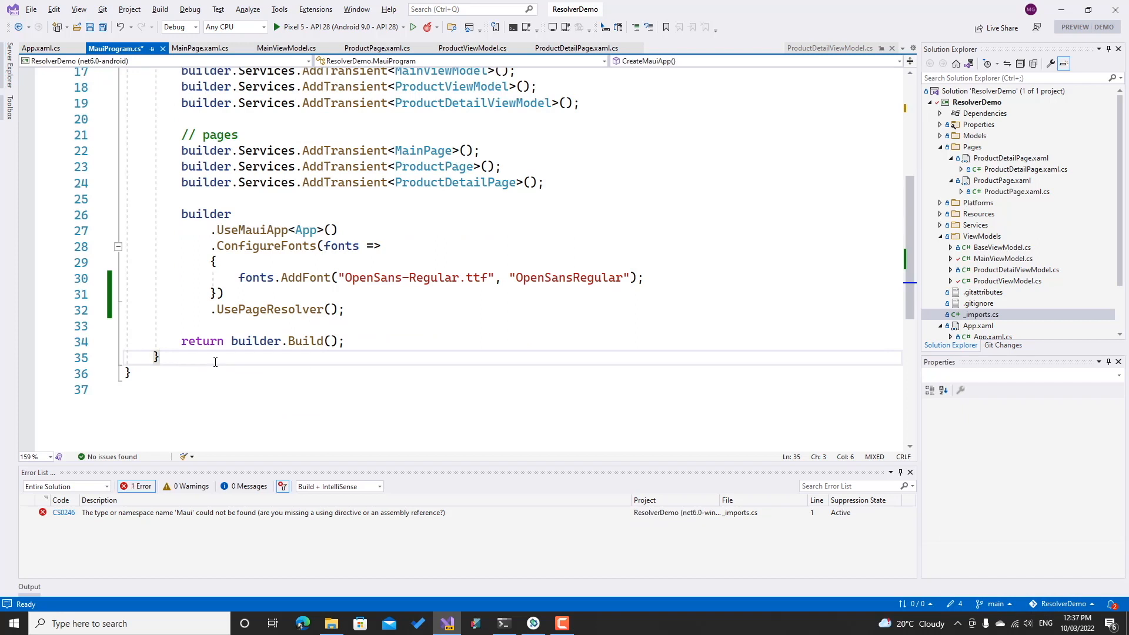
pyautogui.write('static partial void Use')
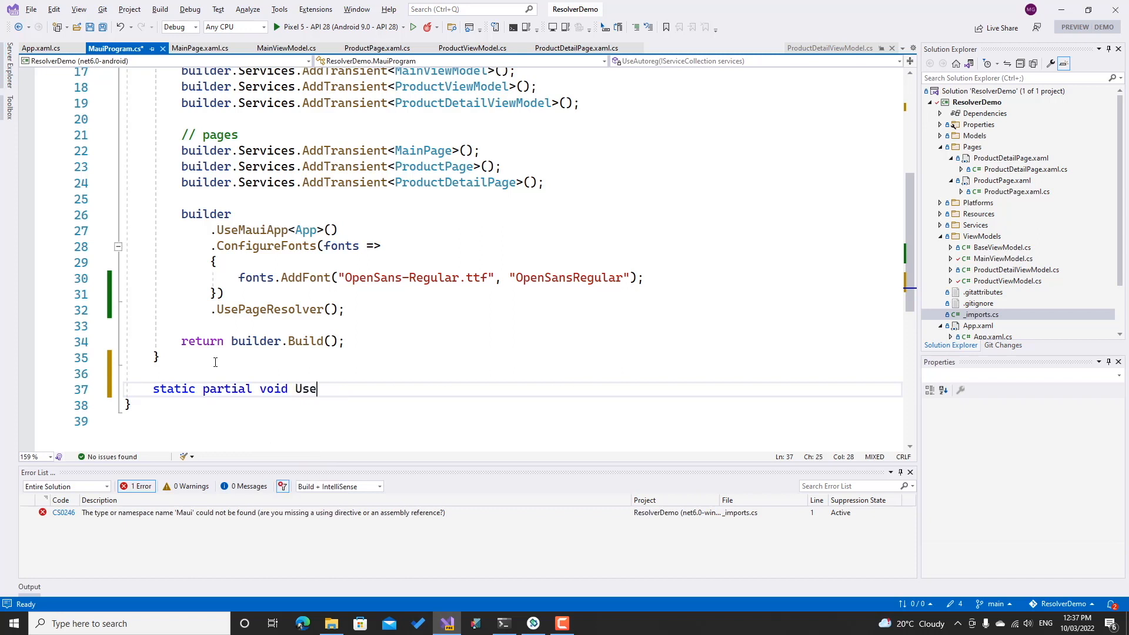
pyautogui.write('Autoreg')
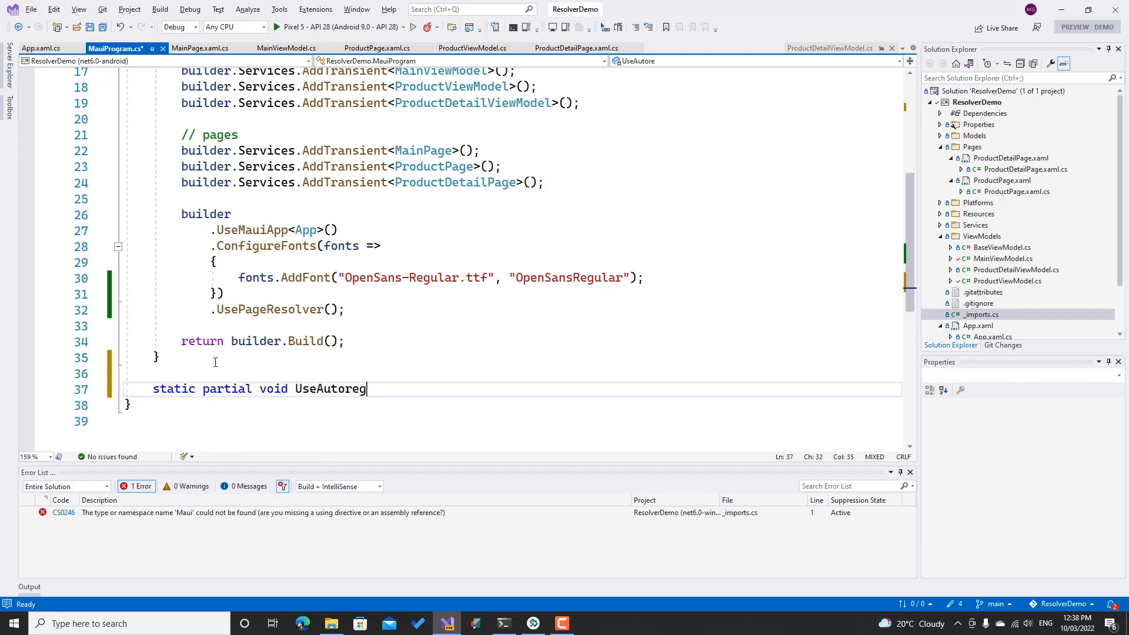
pyautogui.write('(ISer')
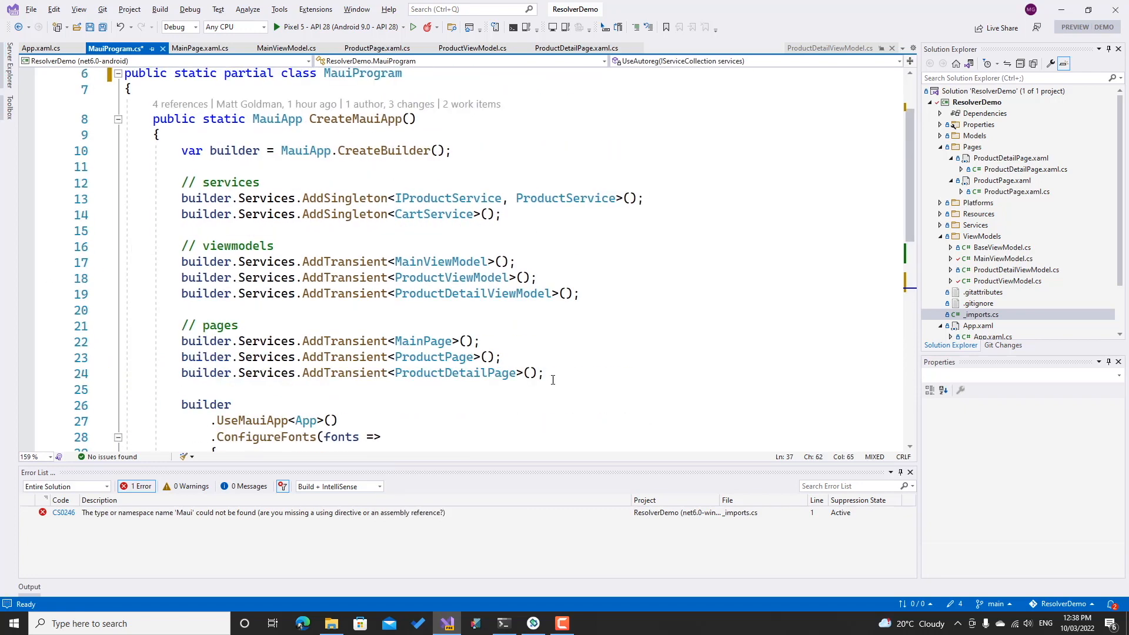
# Delete the manual service, viewmodel and page registrations and call UseAutoreg(builder.Services) instead
pyautogui.moveTo(182, 181); pyautogui.dragTo(545, 373)
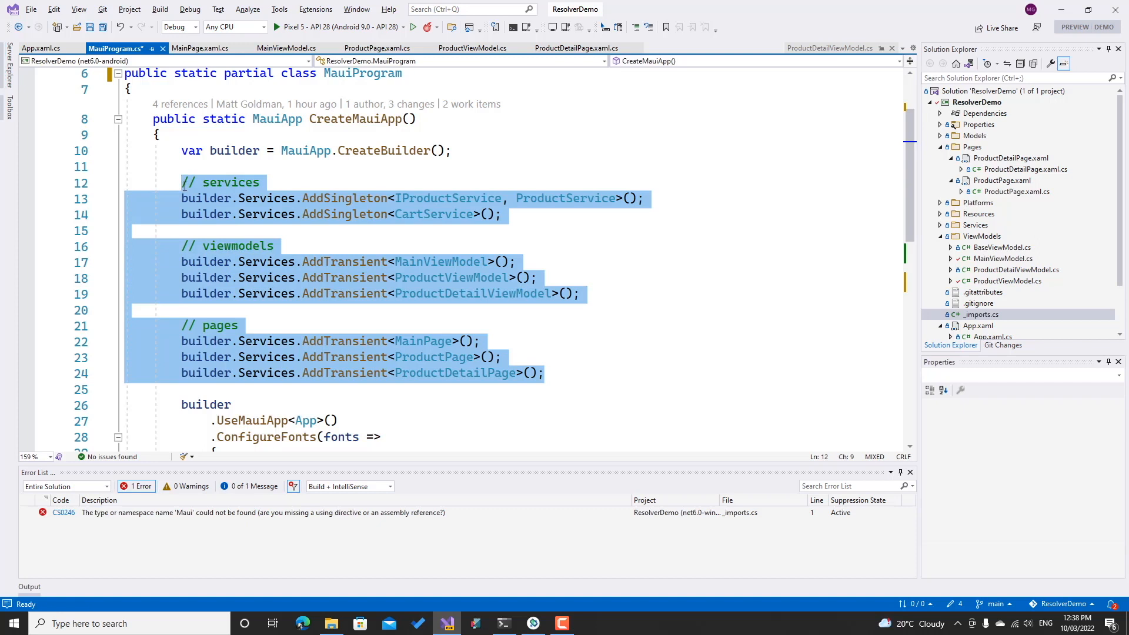
pyautogui.press('Delete')
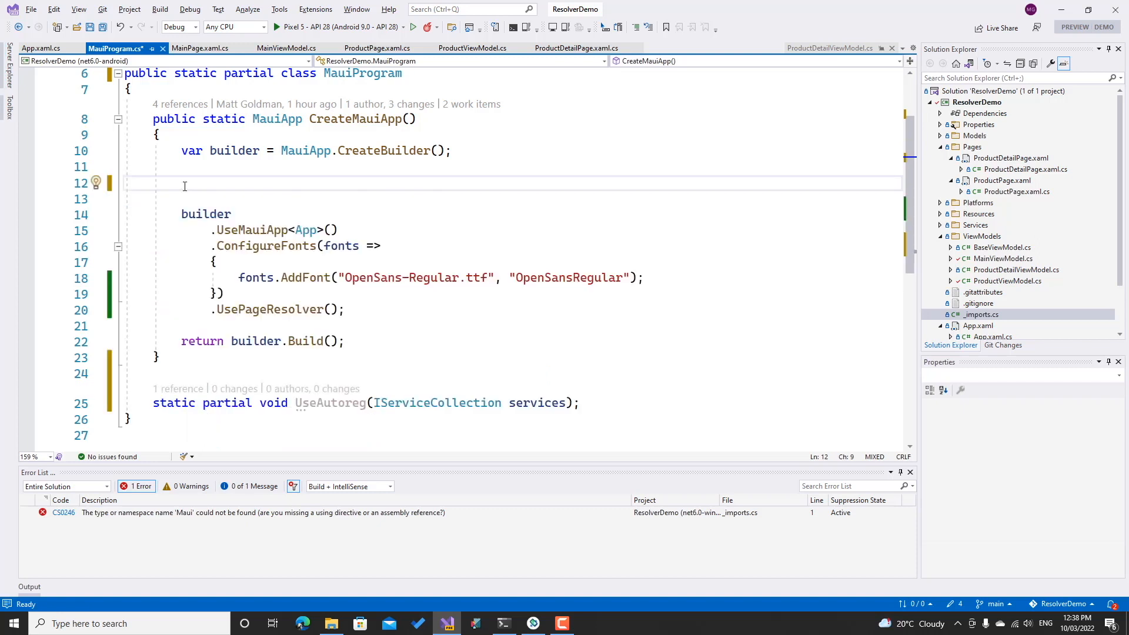
pyautogui.write('UseAutoreg(')
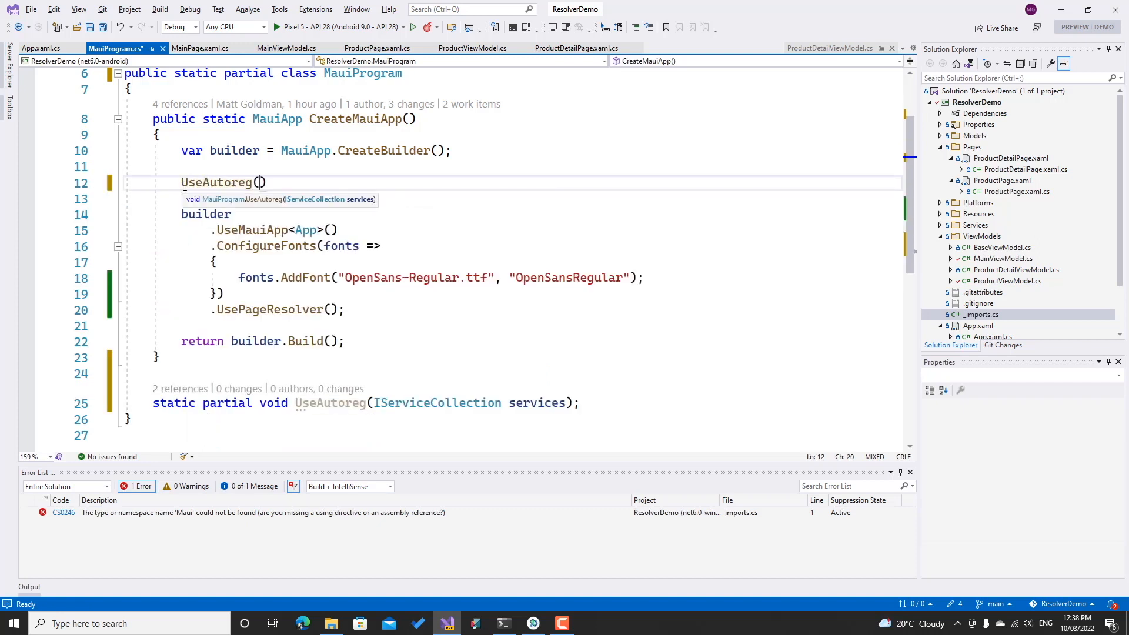
pyautogui.write('builder')
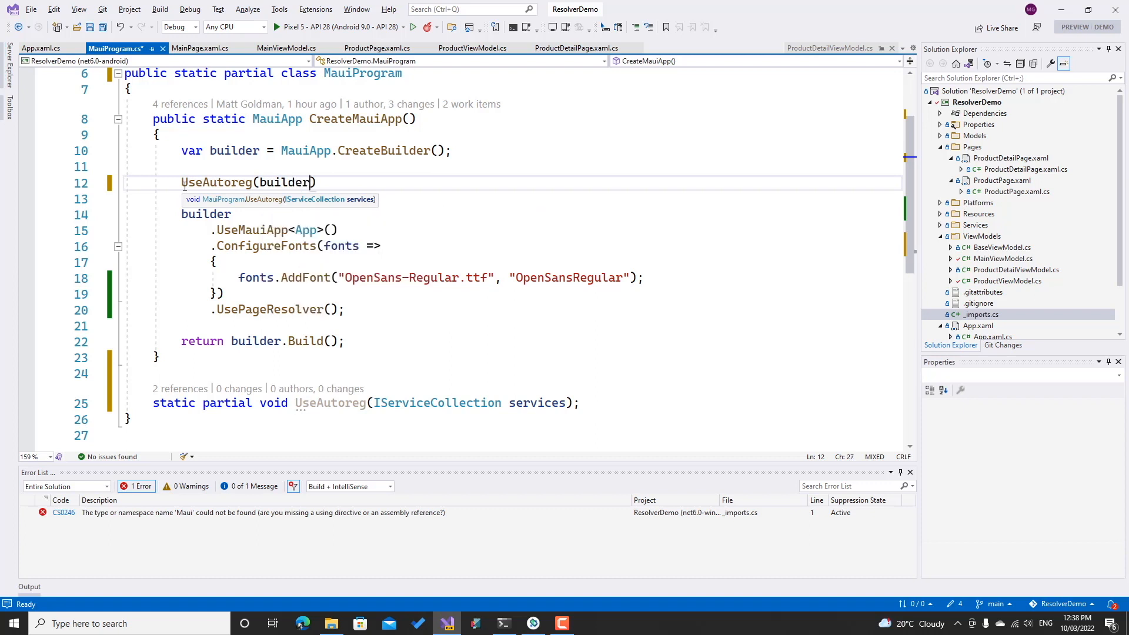
pyautogui.write('.Services')
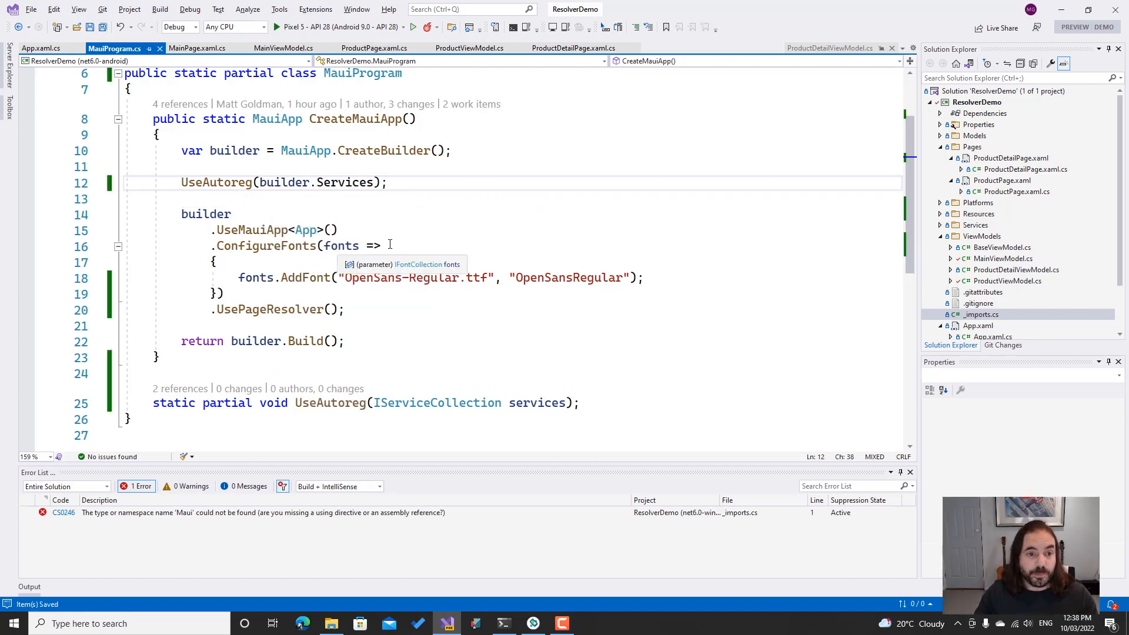
pyautogui.moveTo(388, 207)
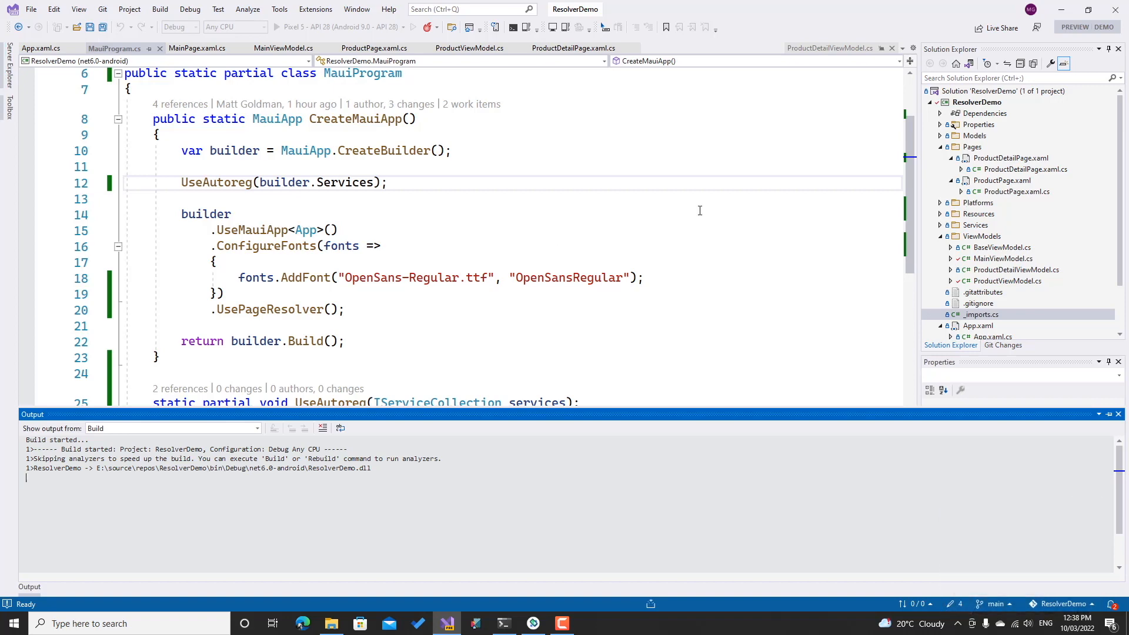
pyautogui.moveTo(942, 118)
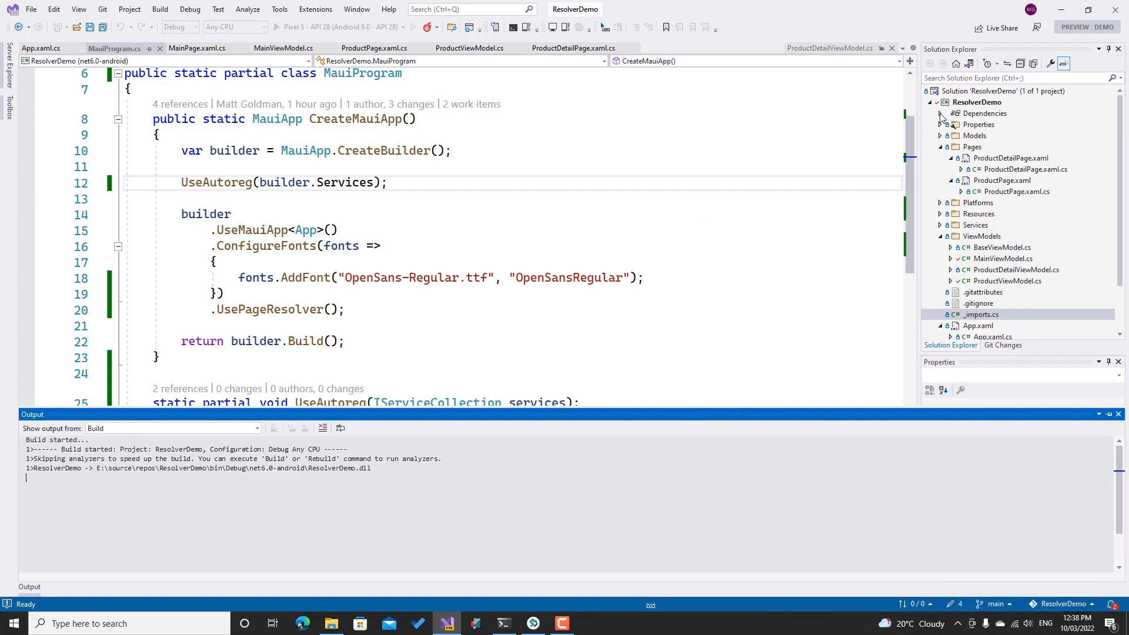
# Expand Dependencies > net6.0-android > Analyzers > Autoreg to view the generated MauiProgram.g.cs registrations
pyautogui.click(940, 113)
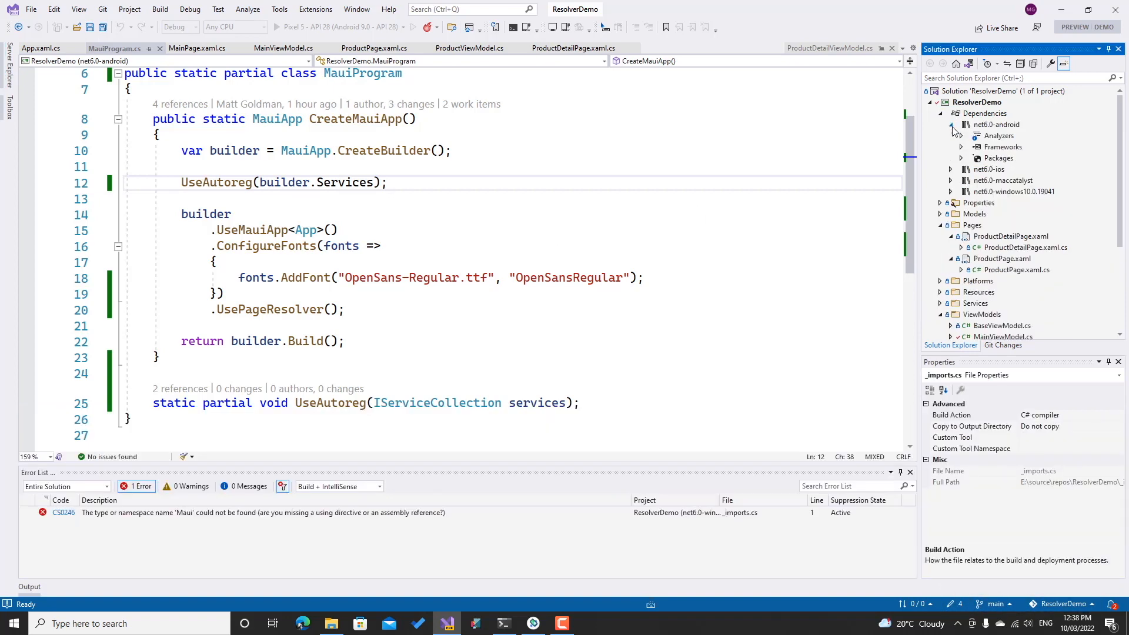
pyautogui.click(962, 135)
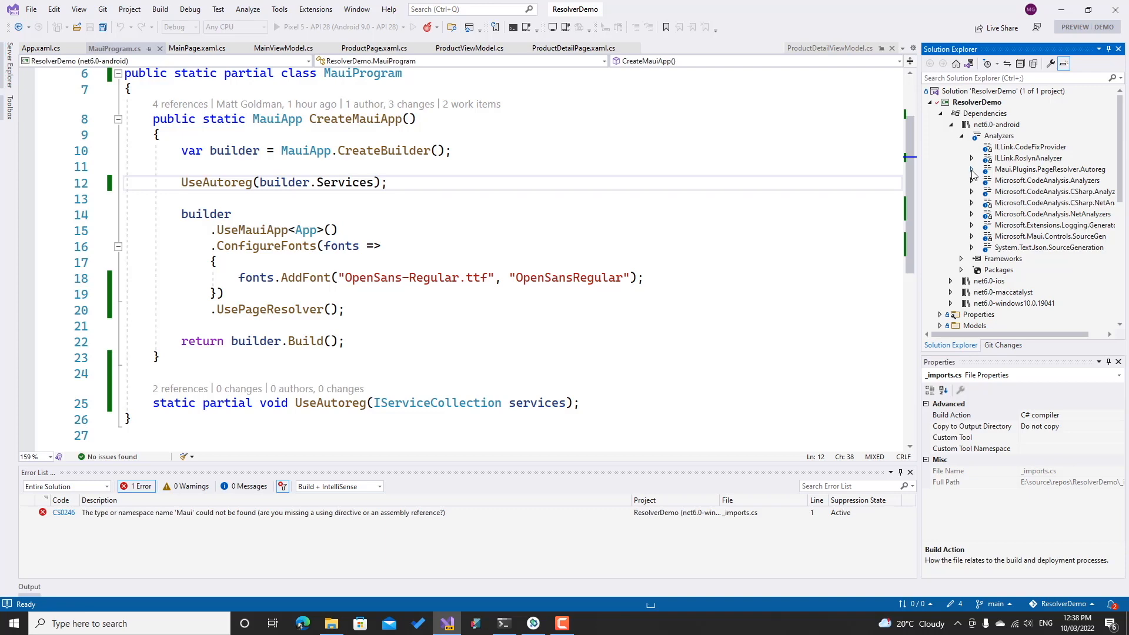
pyautogui.click(972, 169)
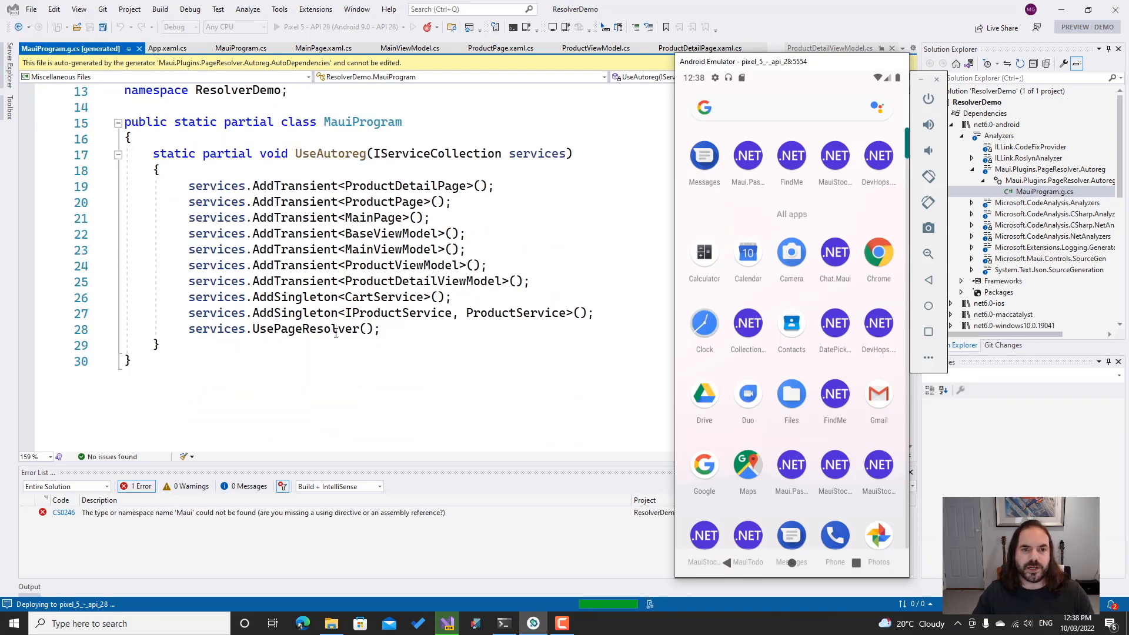
pyautogui.click(237, 48)
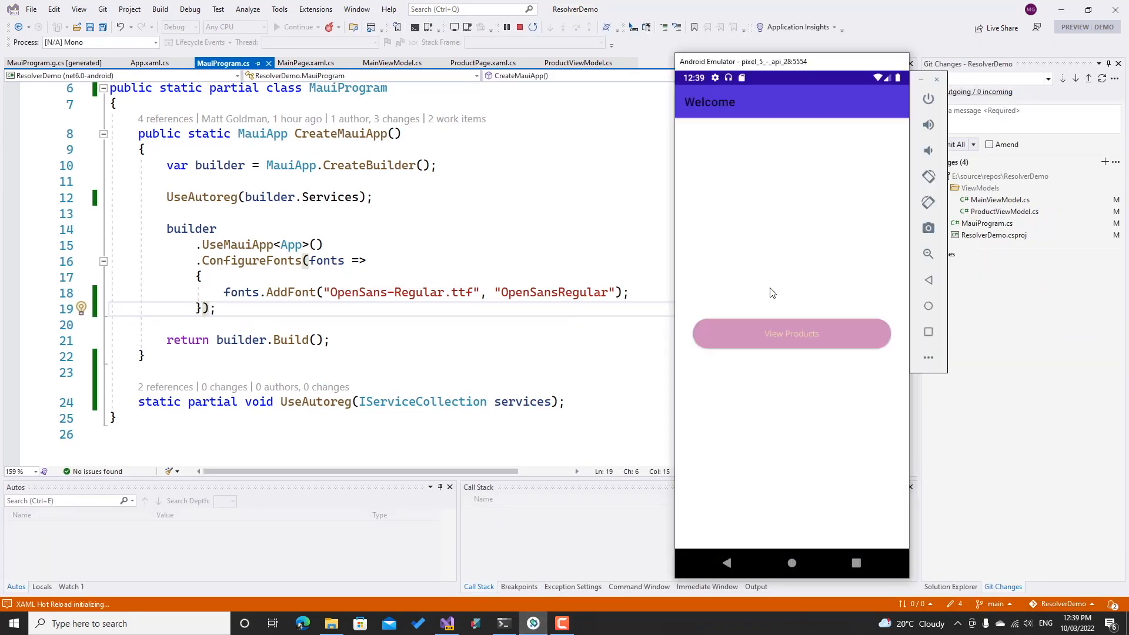
# Relaunch the app in the emulator and open the Watch product's details from View Products
pyautogui.click(790, 333)
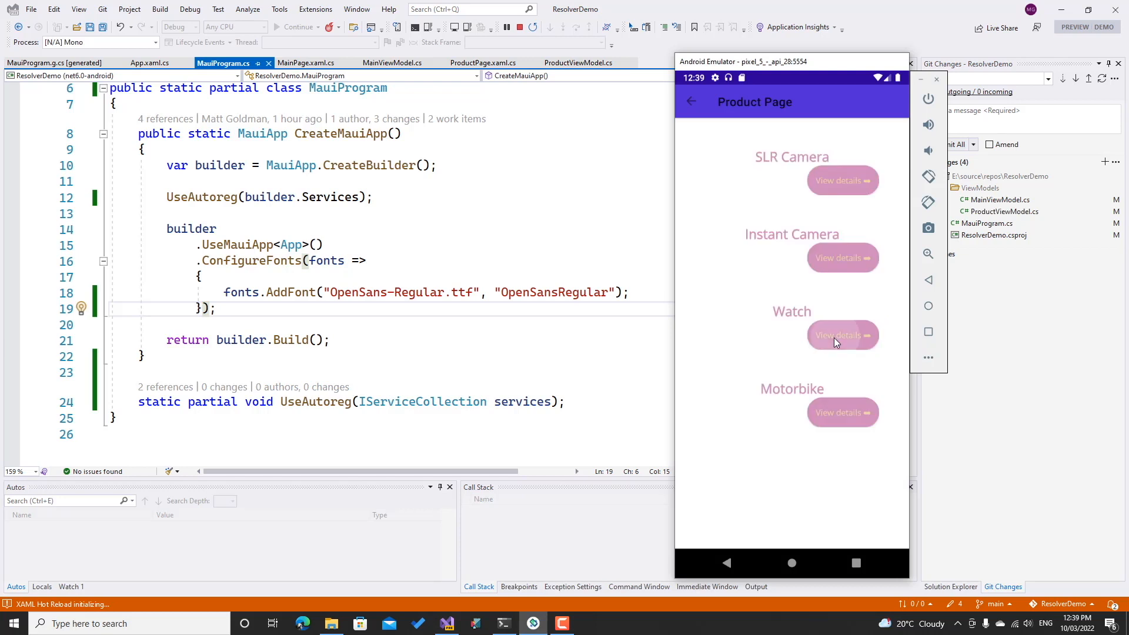
pyautogui.click(843, 334)
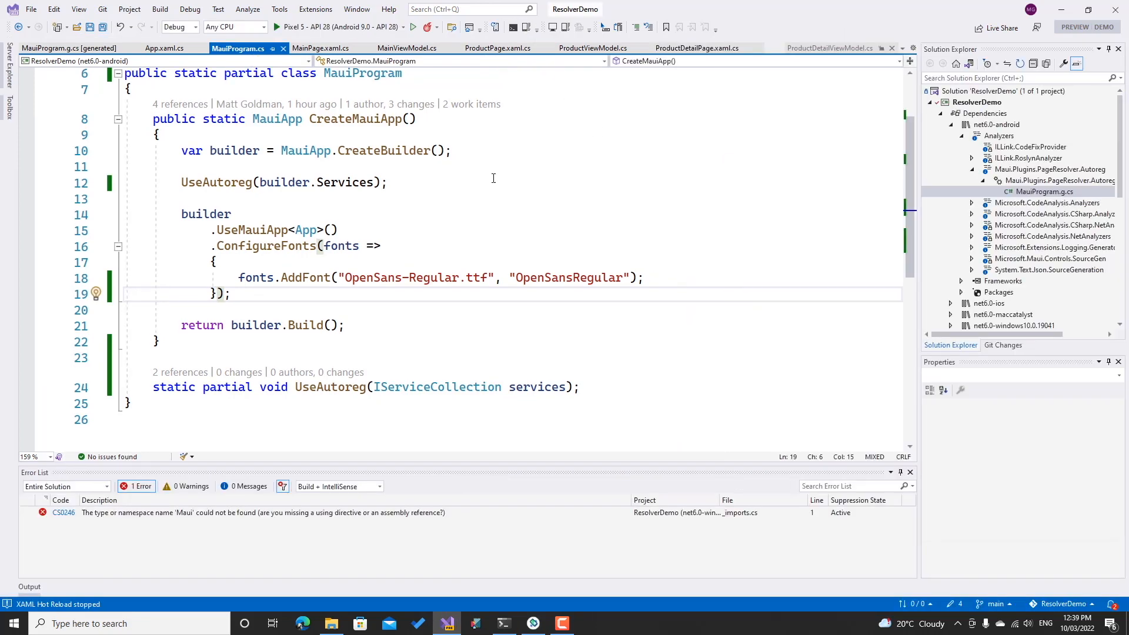
pyautogui.press('F6')
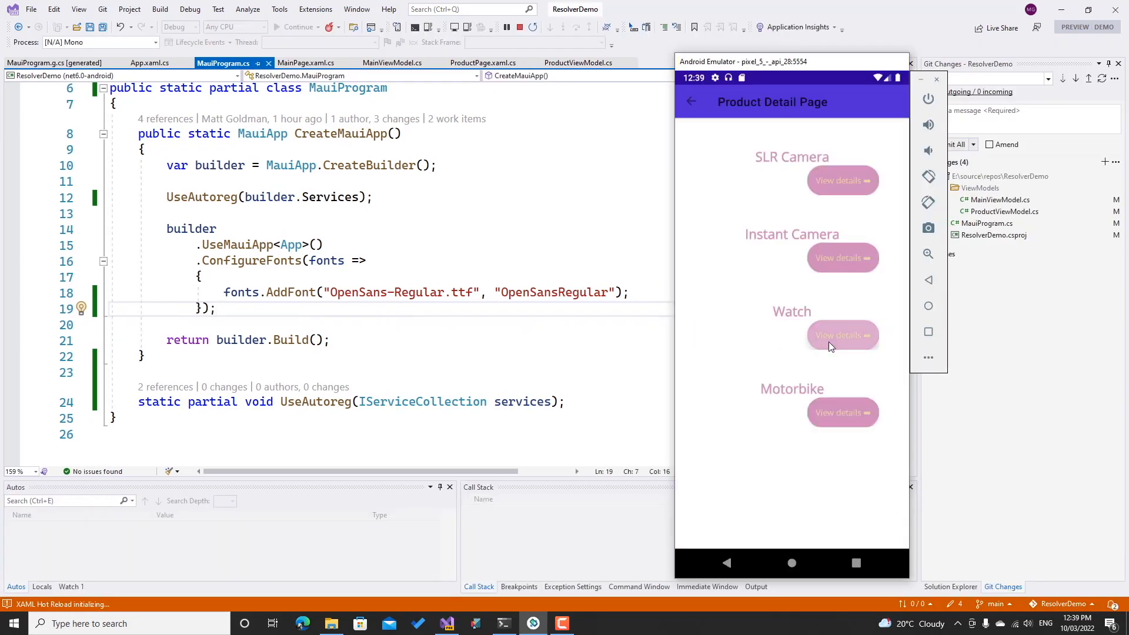
pyautogui.click(843, 334)
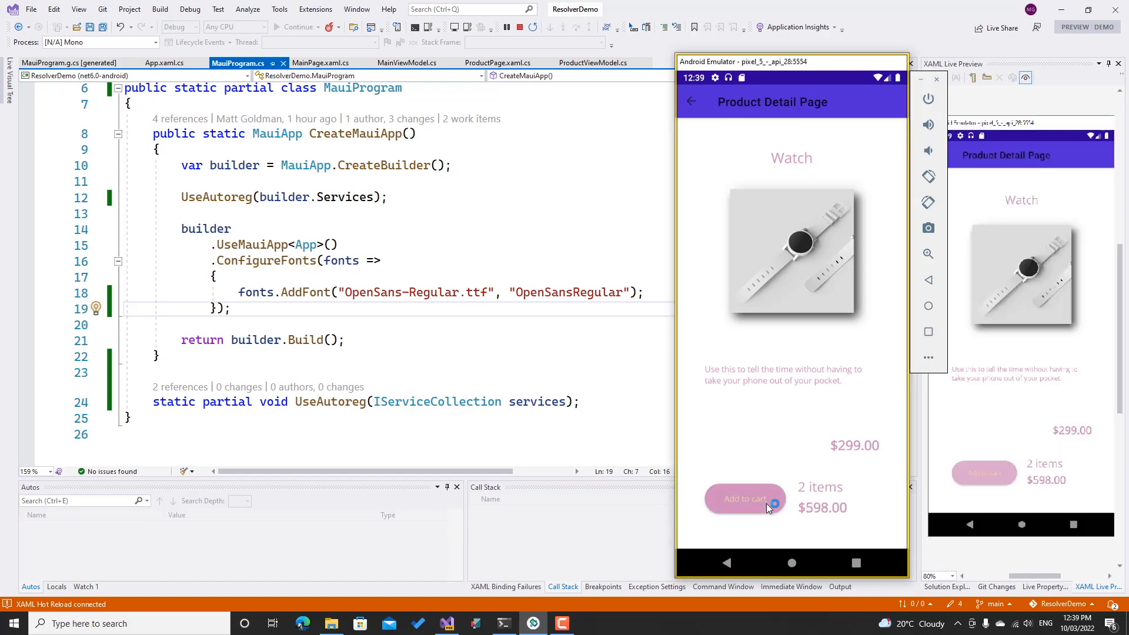